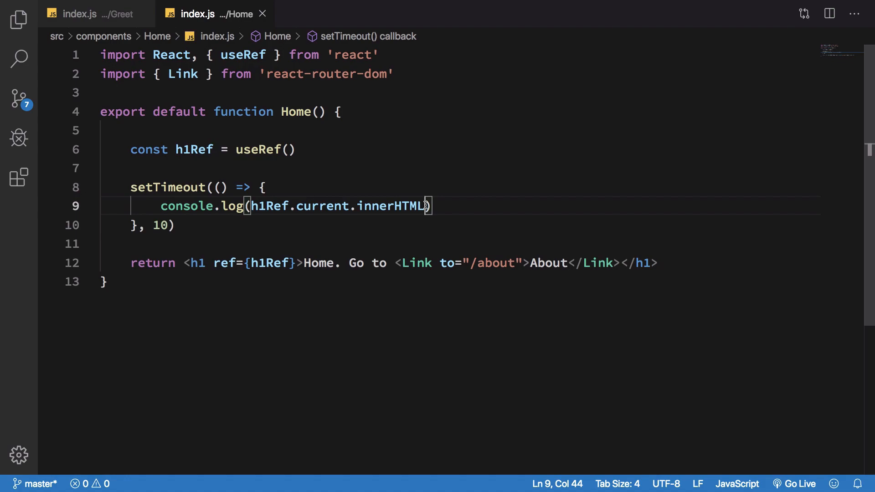
# Import useEffect from react and replace the setTimeout block with useEffect(() => { })
pyautogui.click(258, 149)
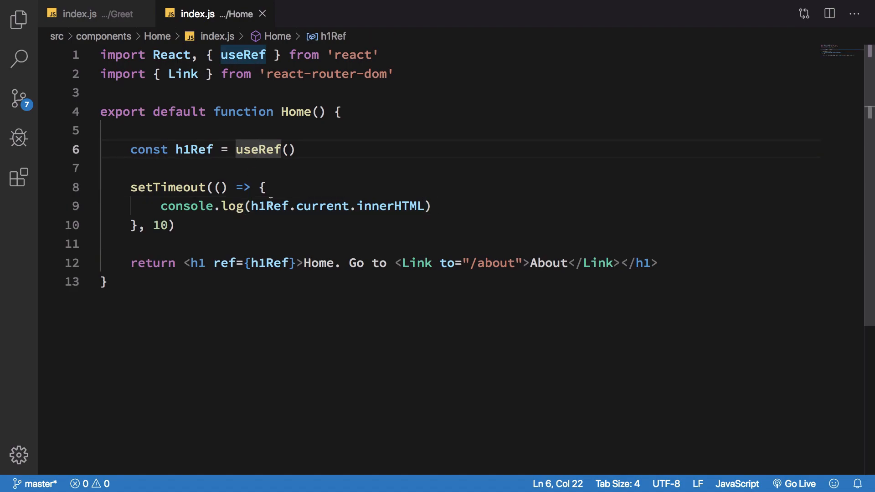
pyautogui.doubleClick(167, 187)
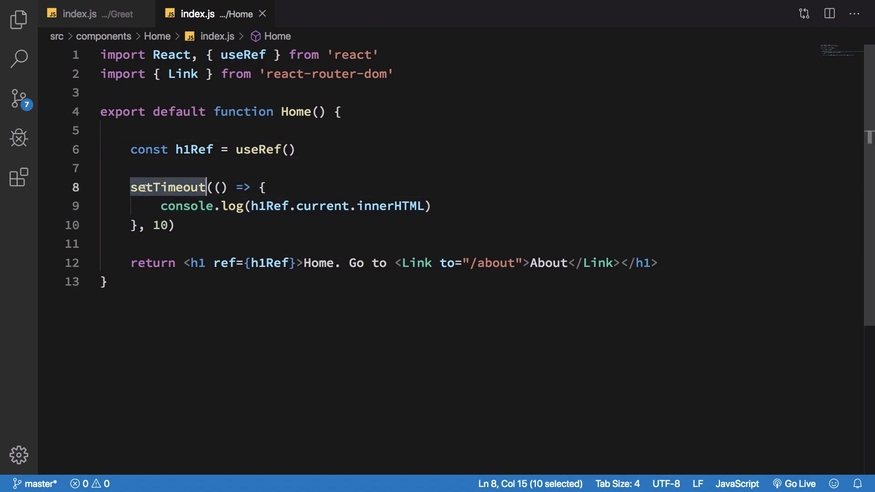
pyautogui.moveTo(233, 291)
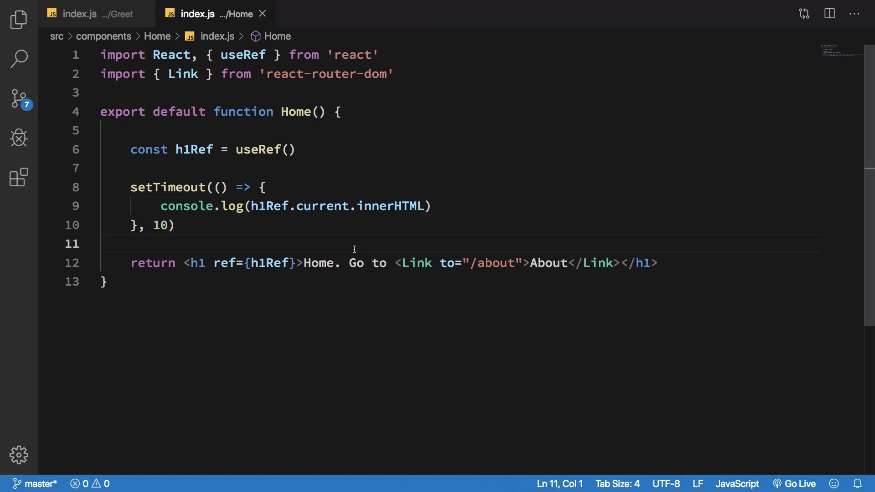
pyautogui.moveTo(226, 183)
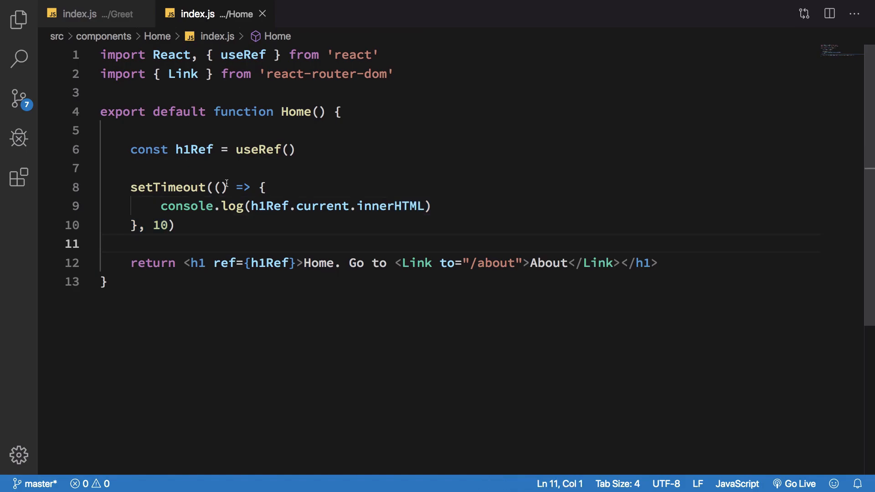
pyautogui.moveTo(243, 54)
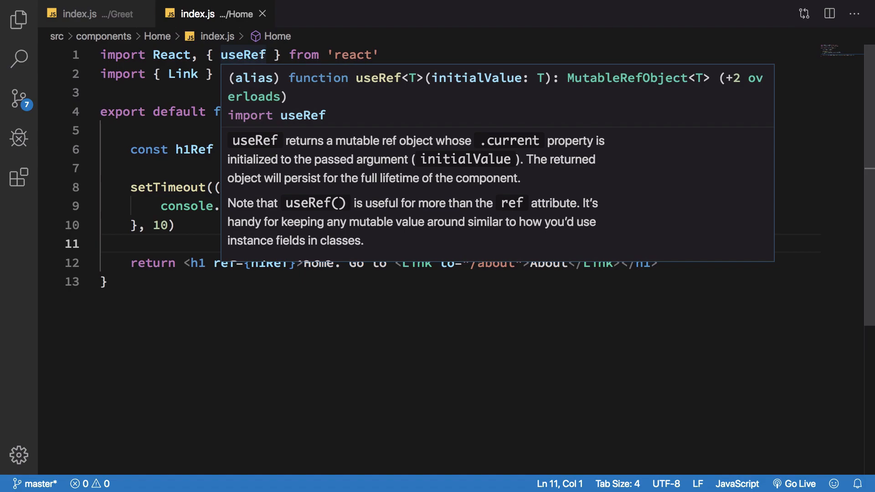
pyautogui.write(', useEffect')
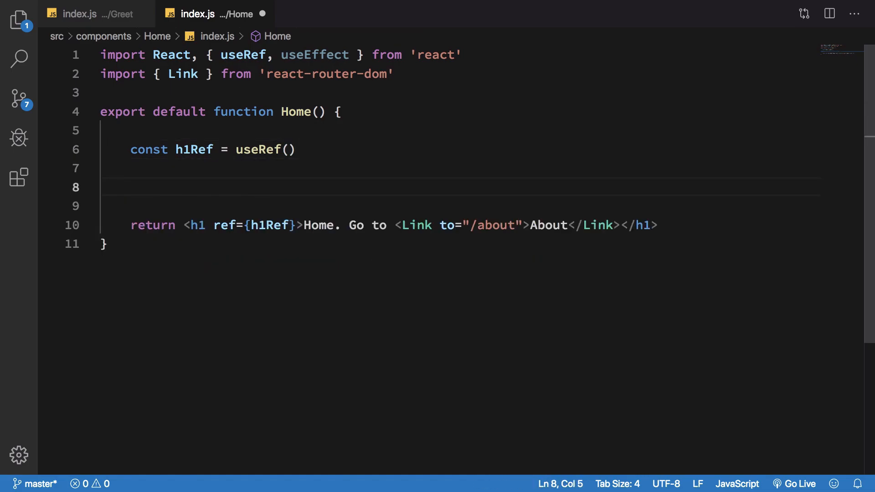
pyautogui.write('useEffect()')
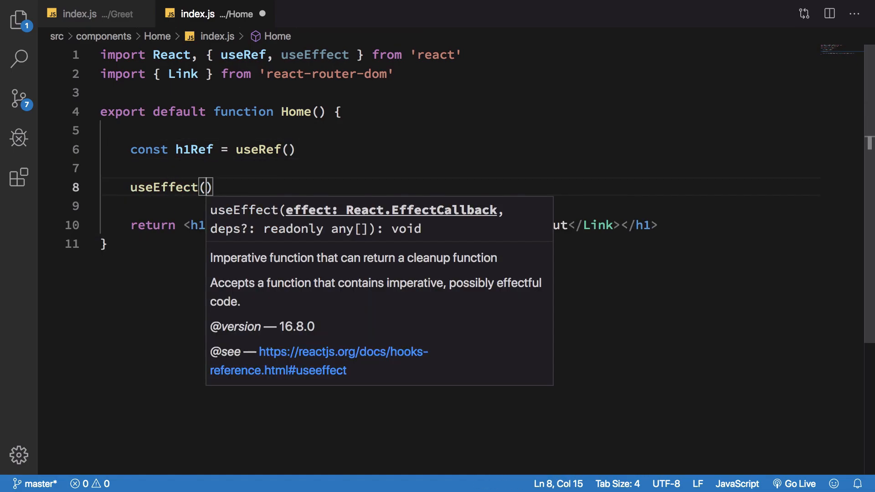
pyautogui.write('() => {')
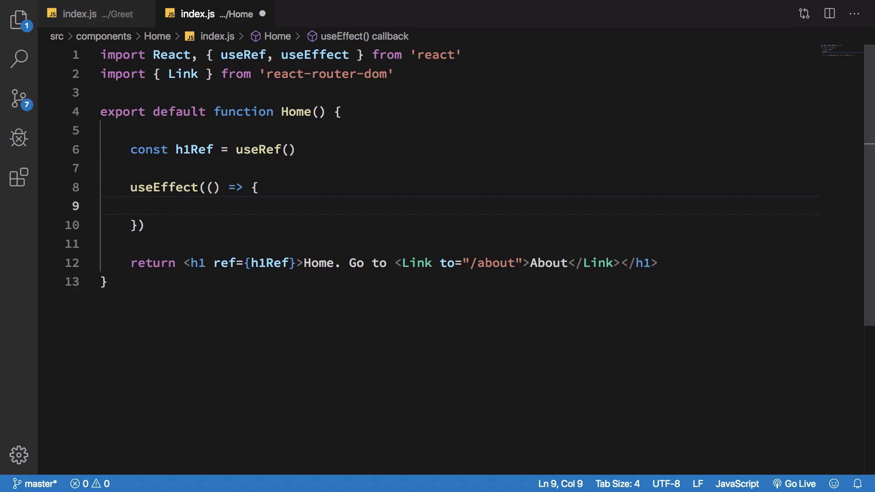
# Add the comment '// React -> will re-render (props/state)' on a new line above Home
pyautogui.click(319, 112)
pyautogui.write('props')
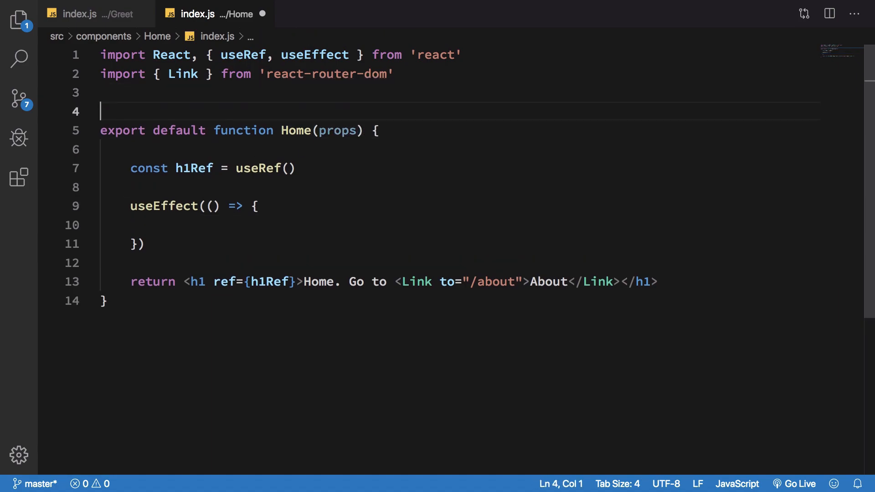
pyautogui.write('// React ->')
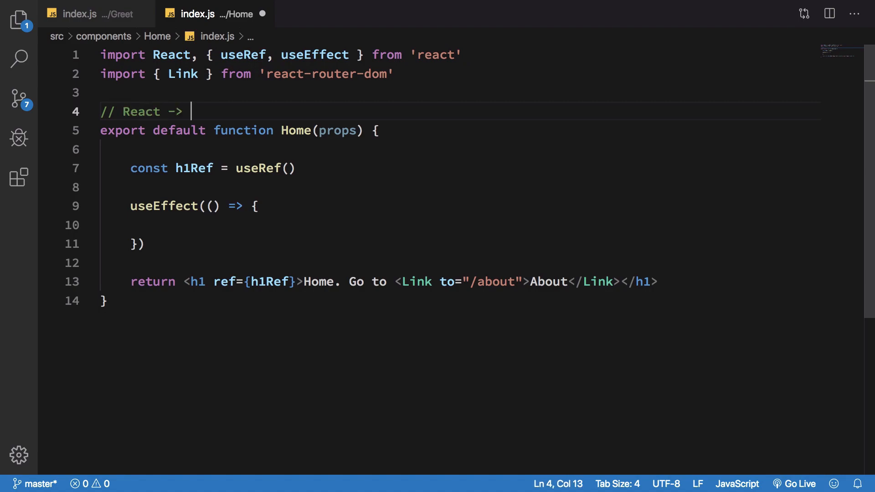
pyautogui.write('will re-r')
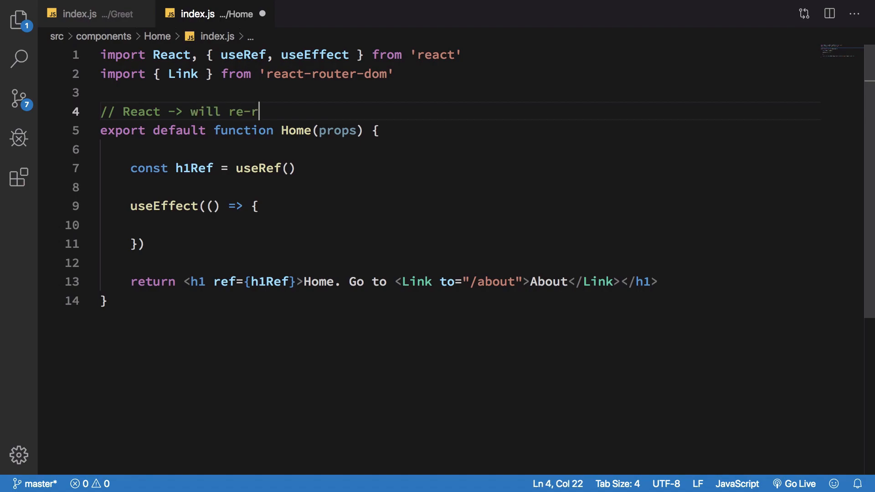
pyautogui.write('ender')
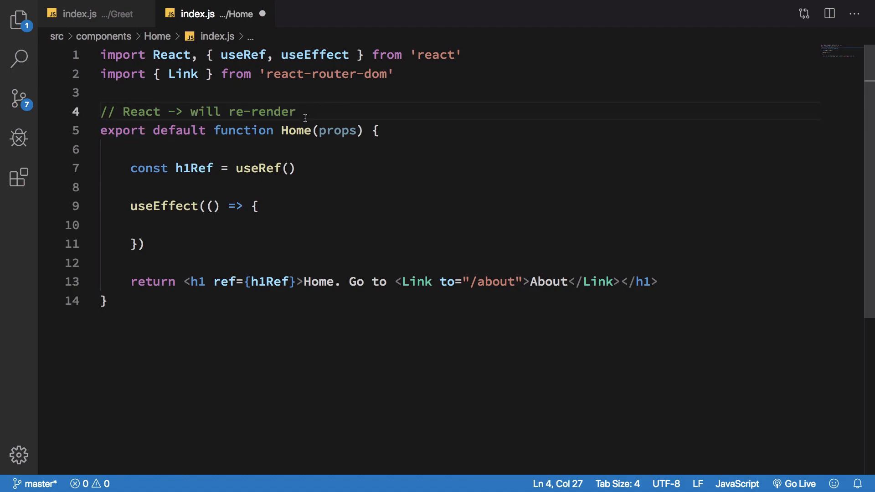
pyautogui.write('(pro')
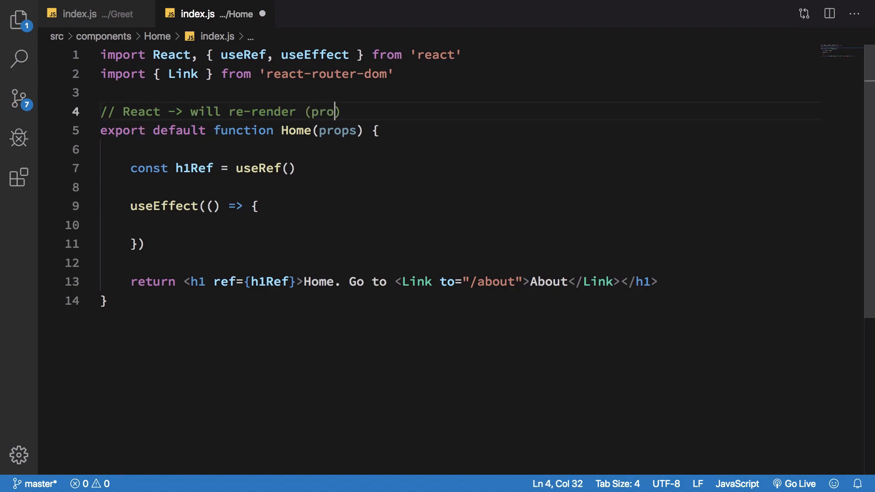
pyautogui.write('s/s')
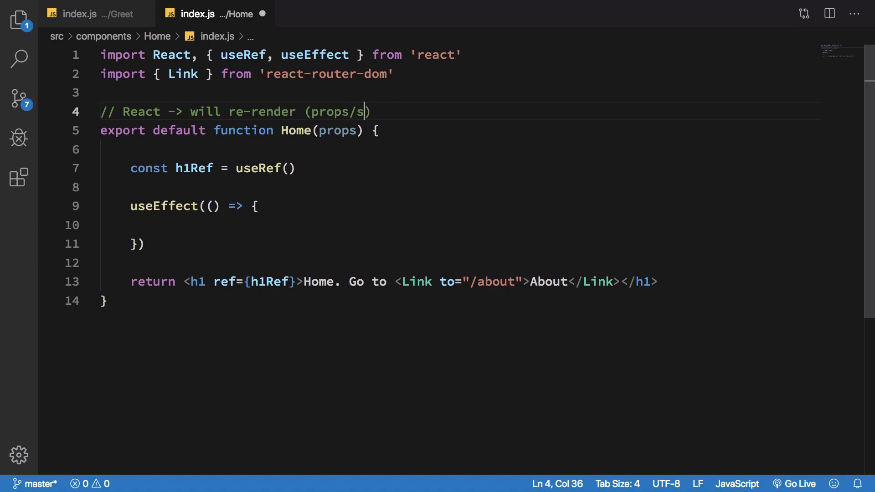
pyautogui.write('tate)')
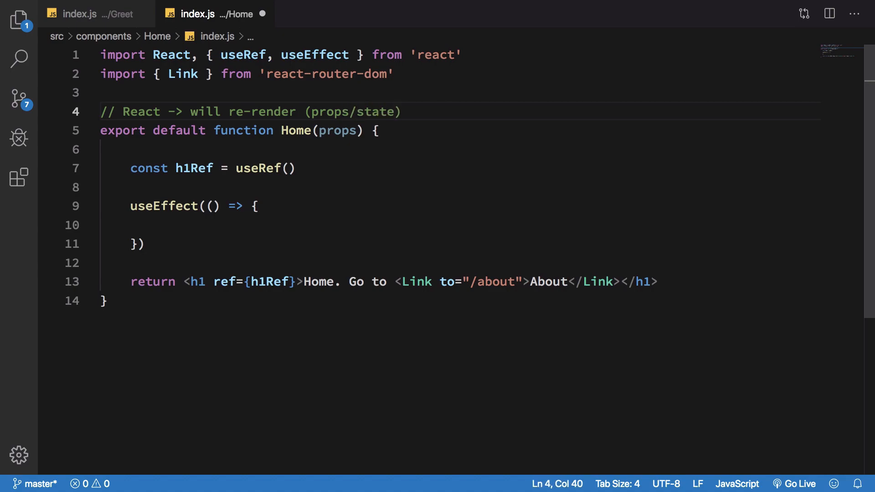
pyautogui.doubleClick(329, 112)
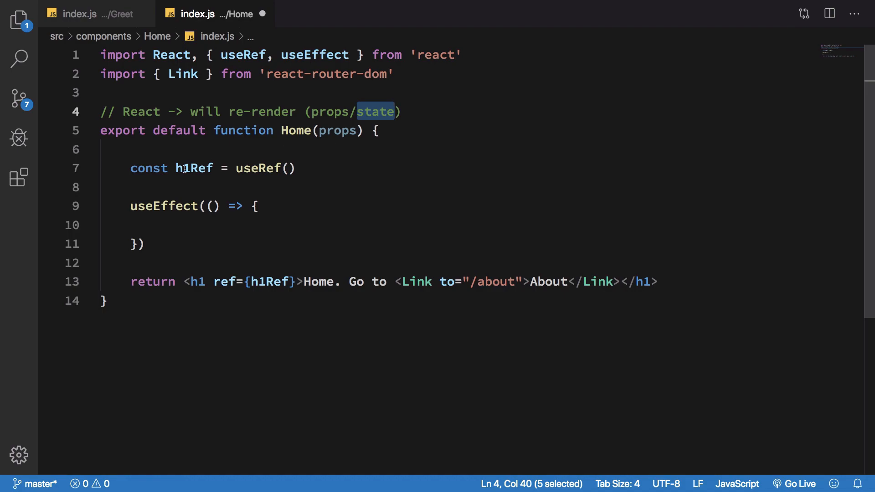
pyautogui.doubleClick(164, 206)
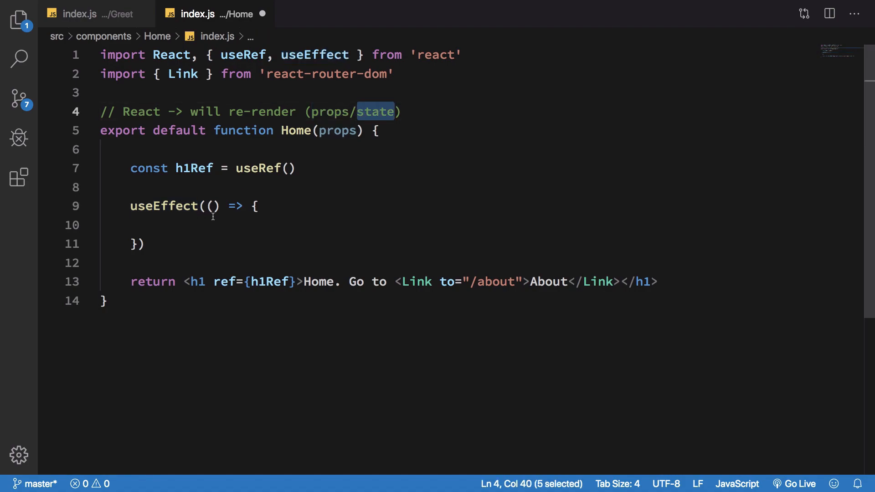
pyautogui.moveTo(211, 217)
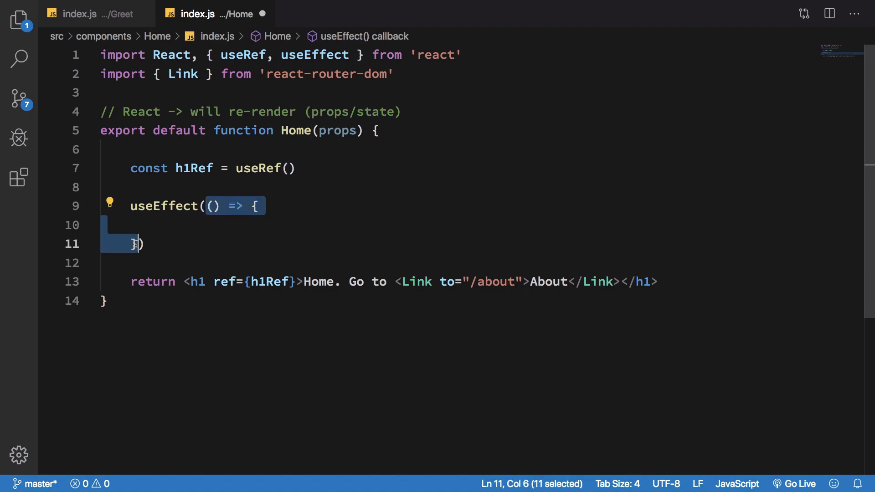
# Comment the useEffect body: '// fetching course information -> when the URL changes'
pyautogui.write('/')
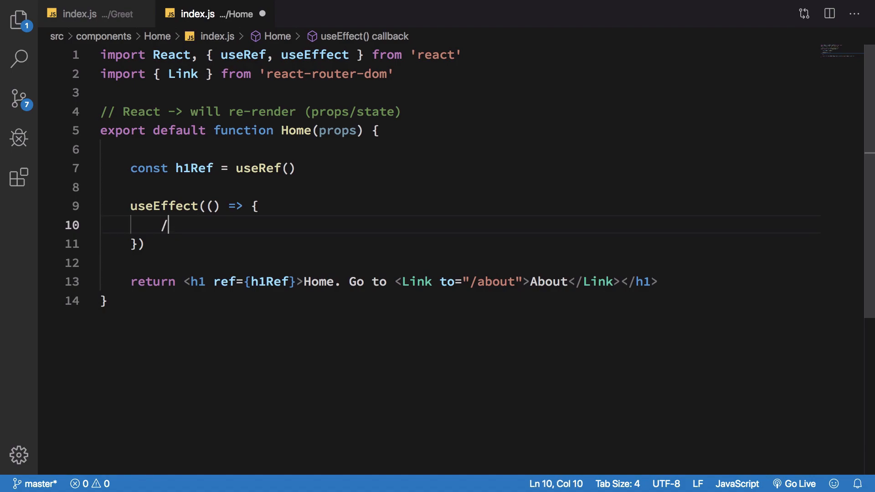
pyautogui.write('/ fetching')
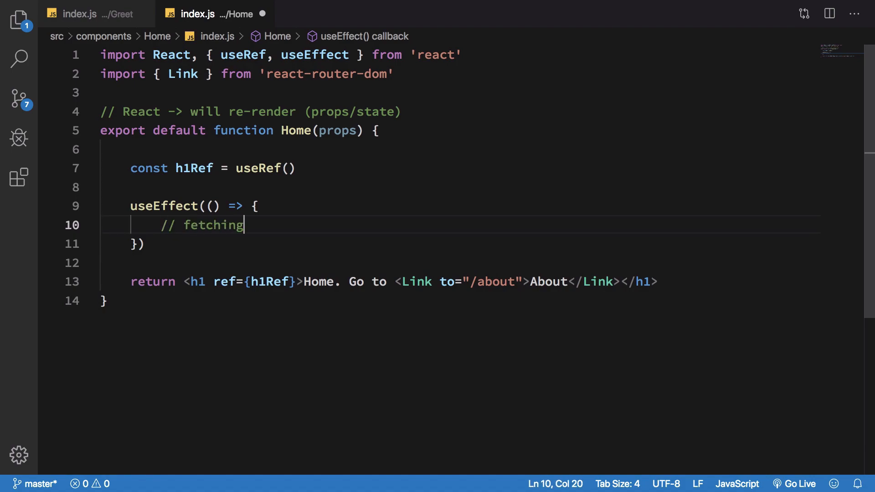
pyautogui.write('course I')
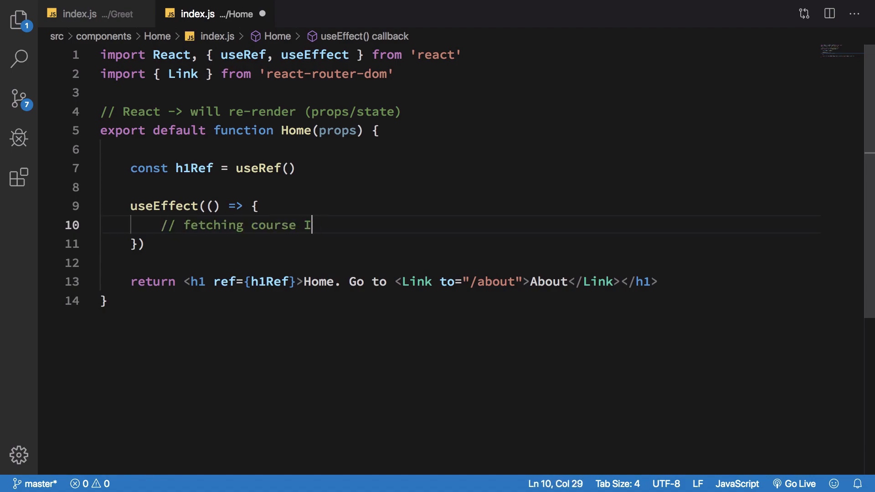
pyautogui.write('nformation -')
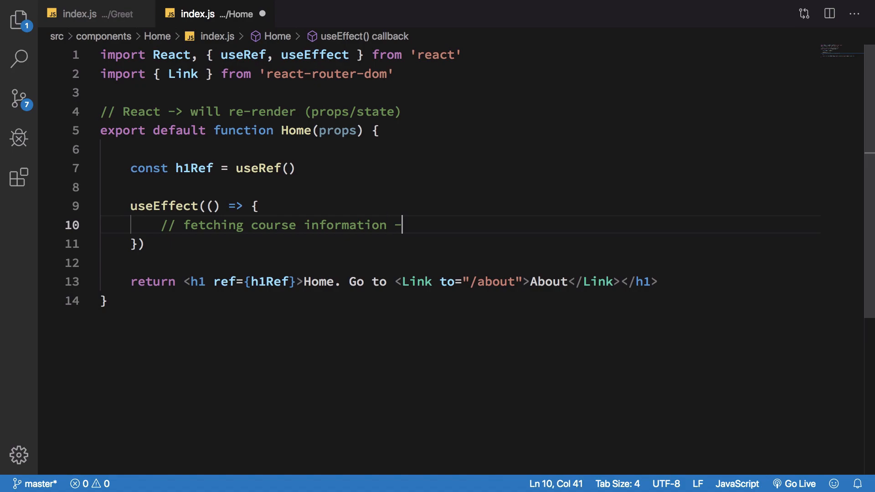
pyautogui.write('when the RUL')
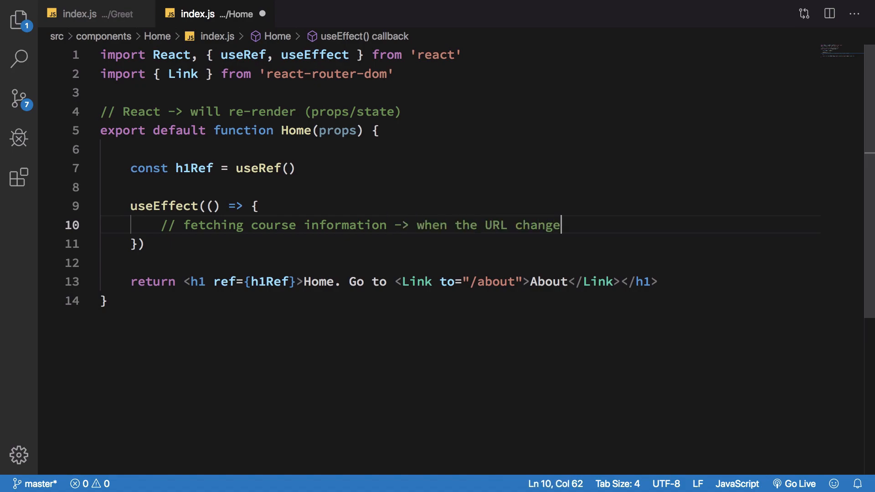
pyautogui.write('s')
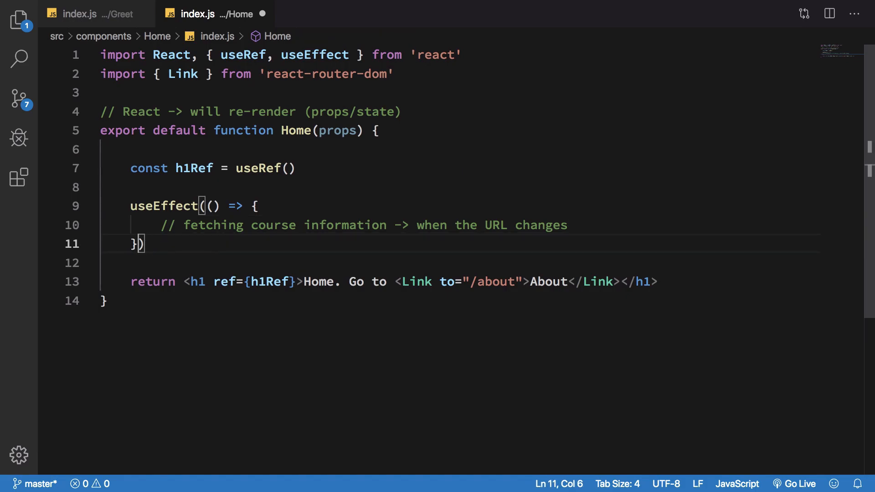
# Add an empty dependency array to useEffect, then remove it again, leaving only the callback
pyautogui.write(',')
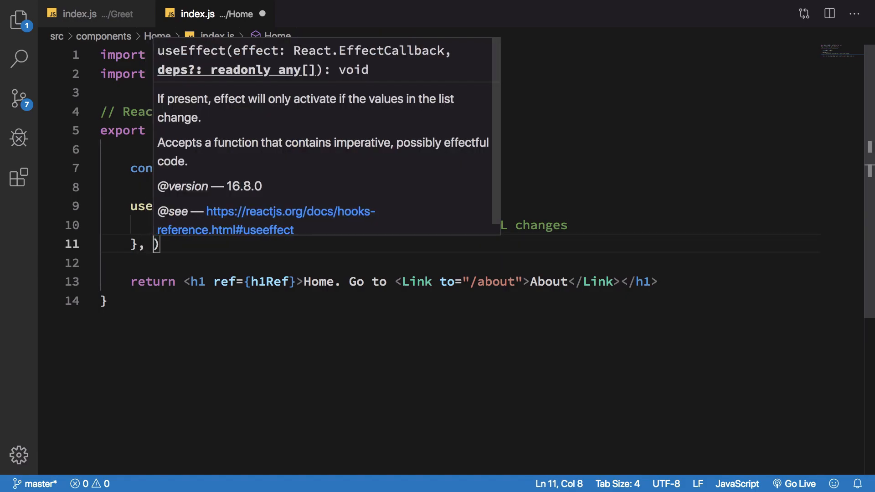
pyautogui.write('[]')
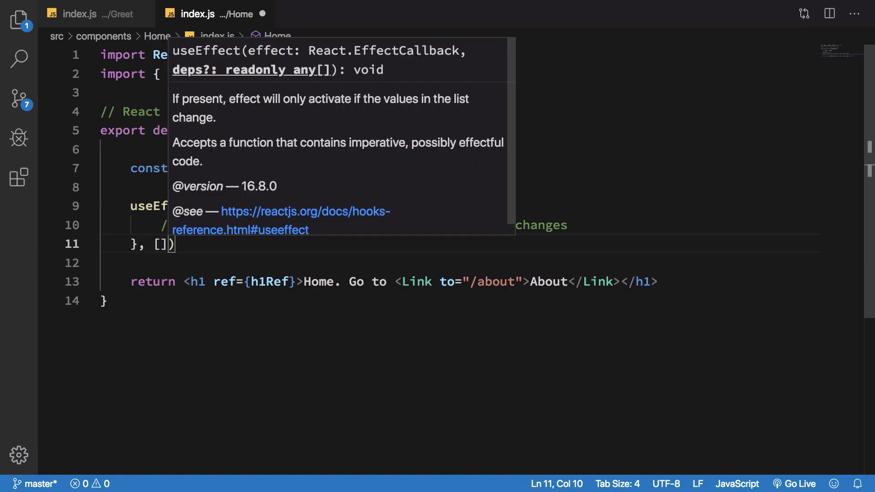
pyautogui.click(339, 263)
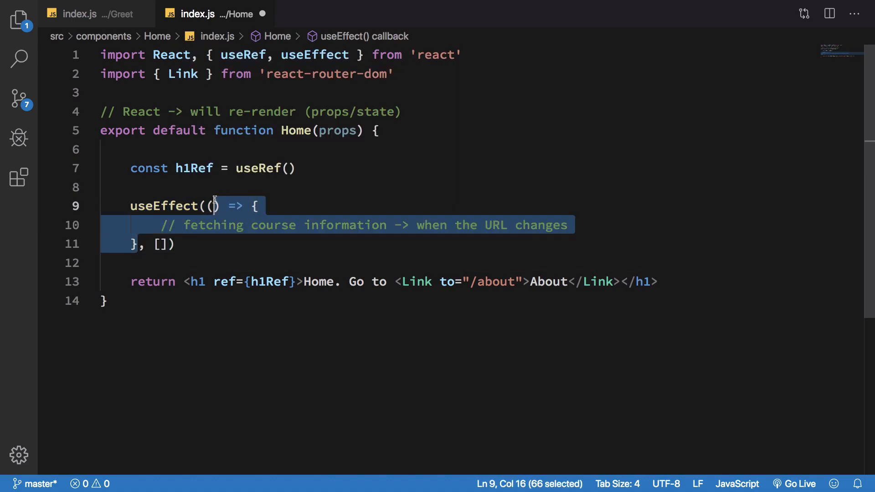
pyautogui.click(213, 206)
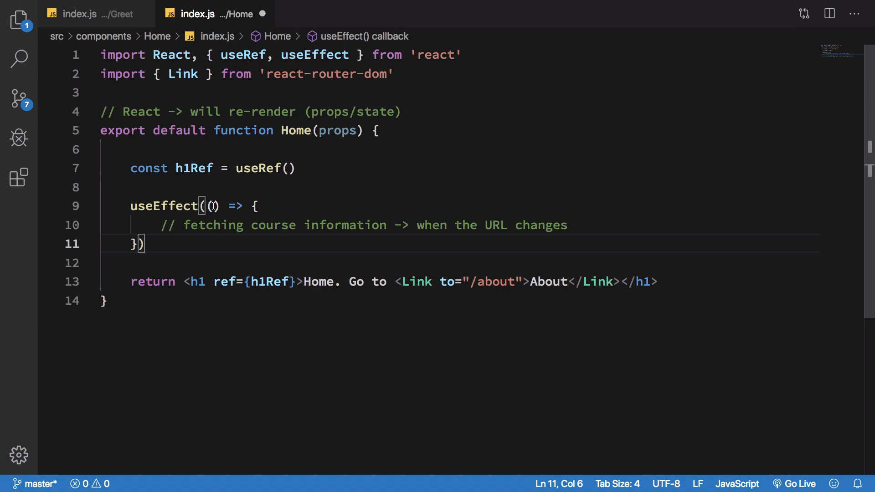
# Append 'prop state' to the re-render comment and give useEffect an empty dependency array
pyautogui.moveTo(209, 206); pyautogui.dragTo(138, 244)
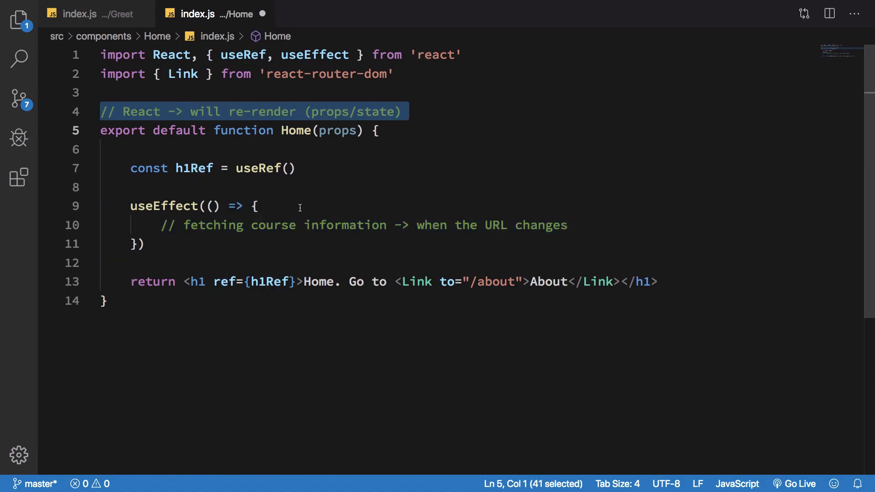
pyautogui.click(408, 112)
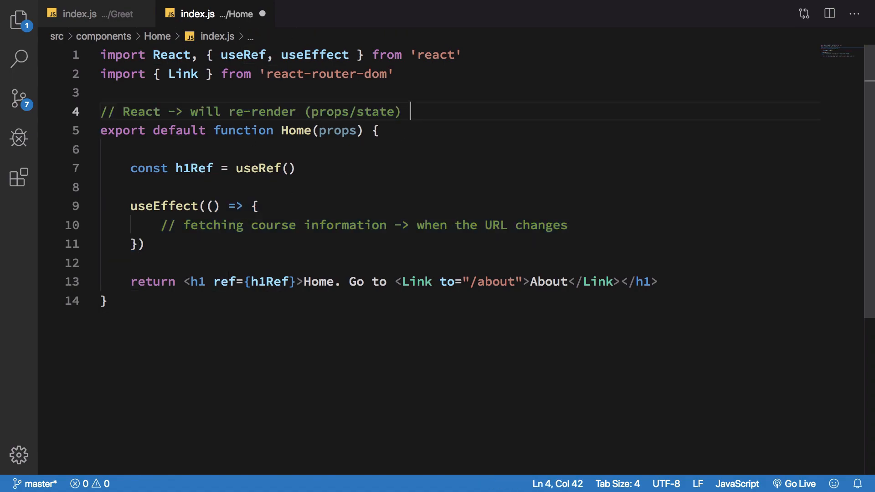
pyautogui.write('prop')
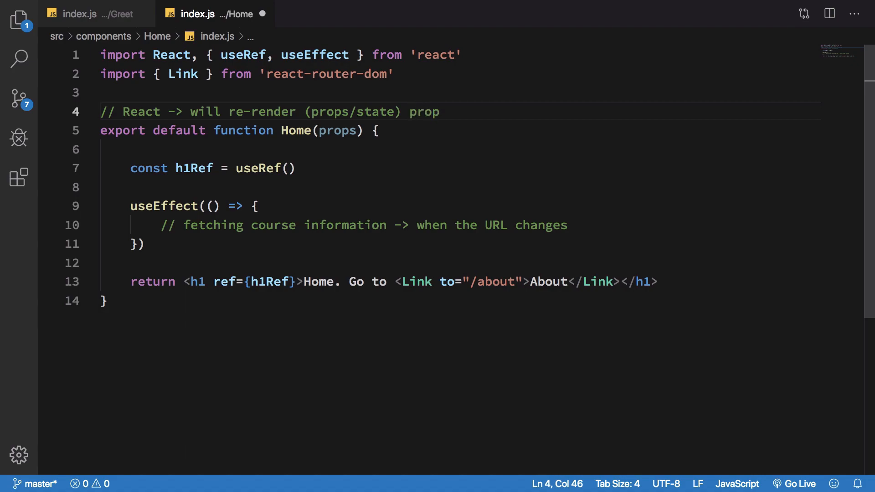
pyautogui.write('state')
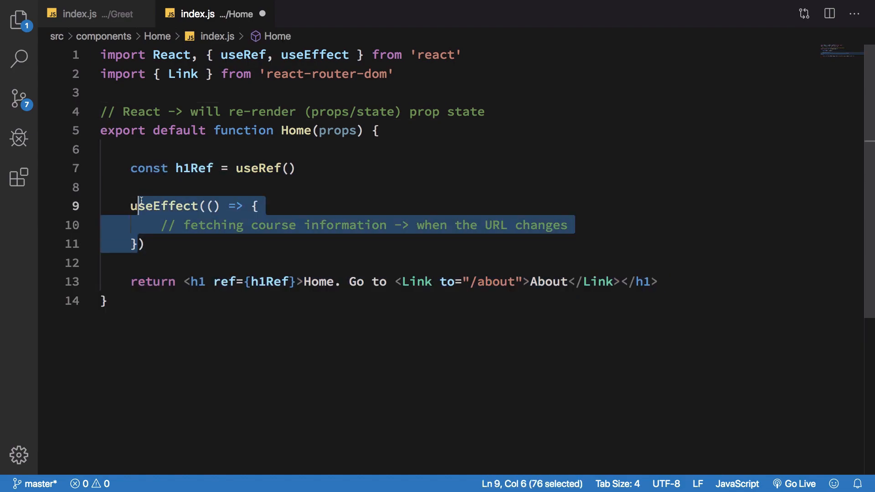
pyautogui.click(143, 243)
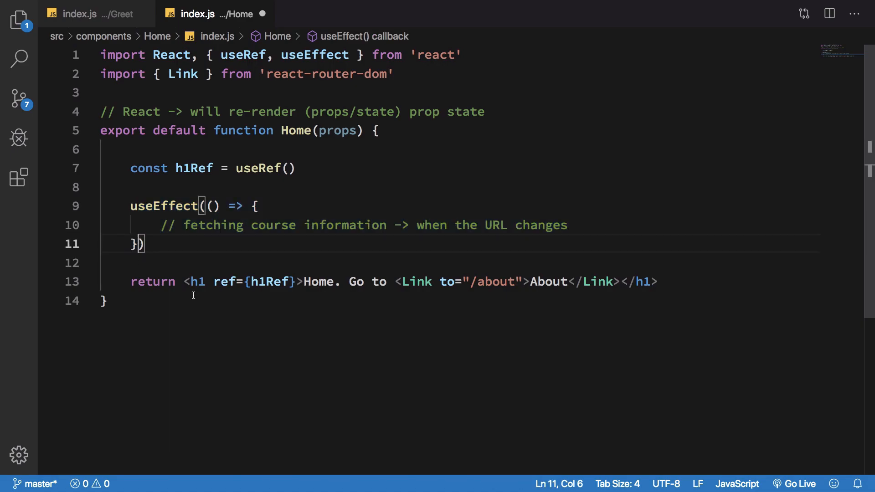
pyautogui.write(', []')
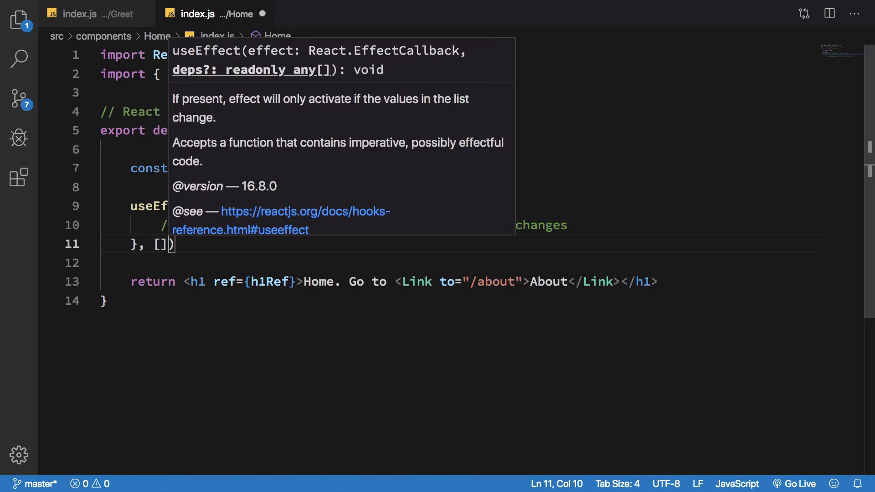
# Replace the fetching comment in the effect with console.log(h1Ref)
pyautogui.click(179, 263)
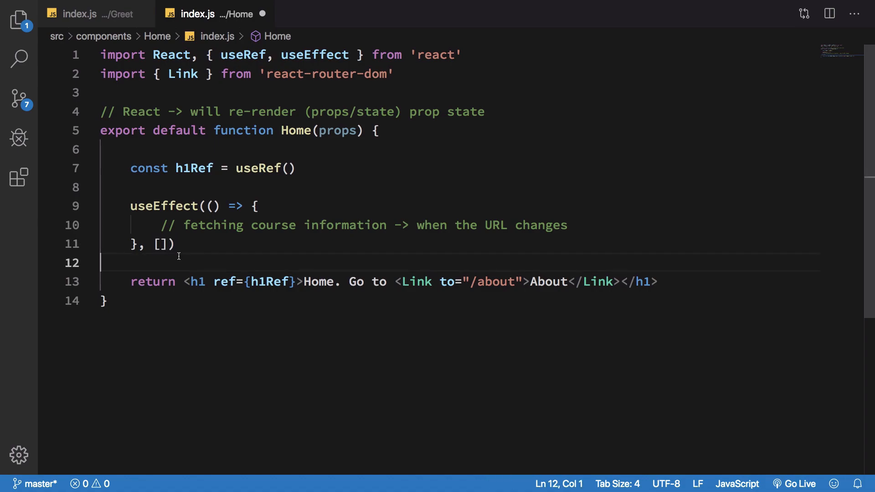
pyautogui.click(161, 244)
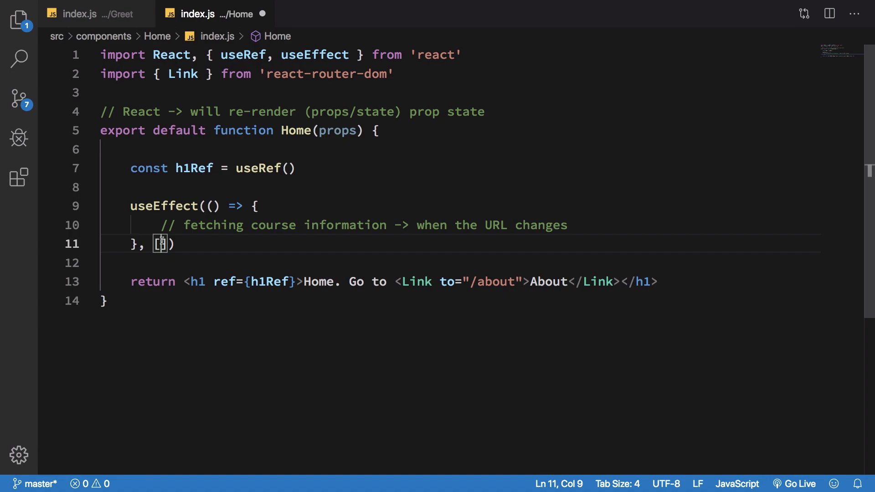
pyautogui.write('[]')
pyautogui.write('console')
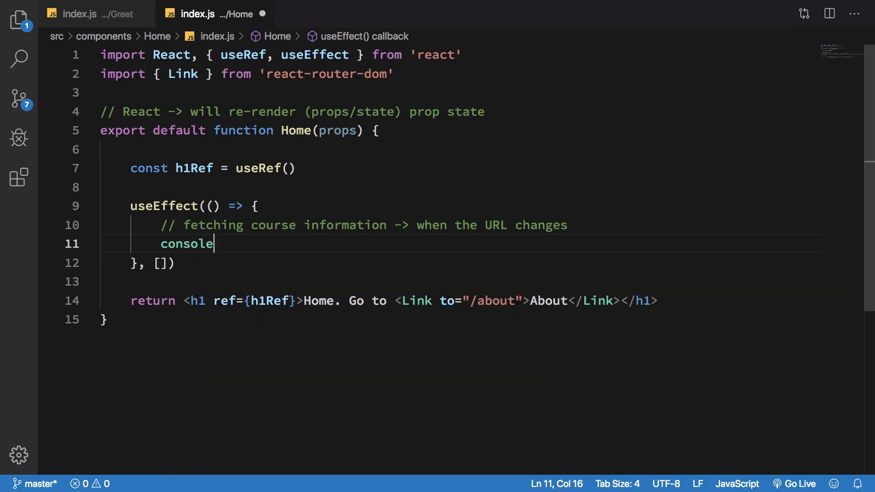
pyautogui.write('.log(h1Ref')
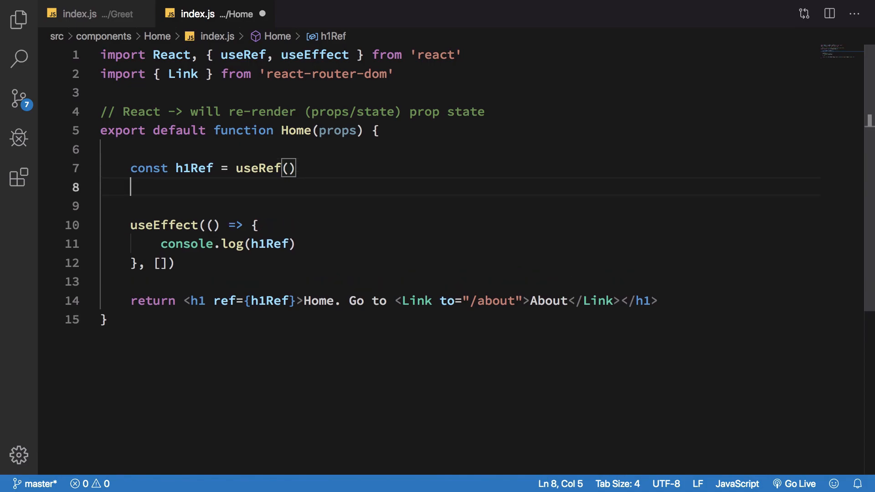
# Declare const [counter, setCounter] = useState(0) and import useState from react
pyautogui.write('const')
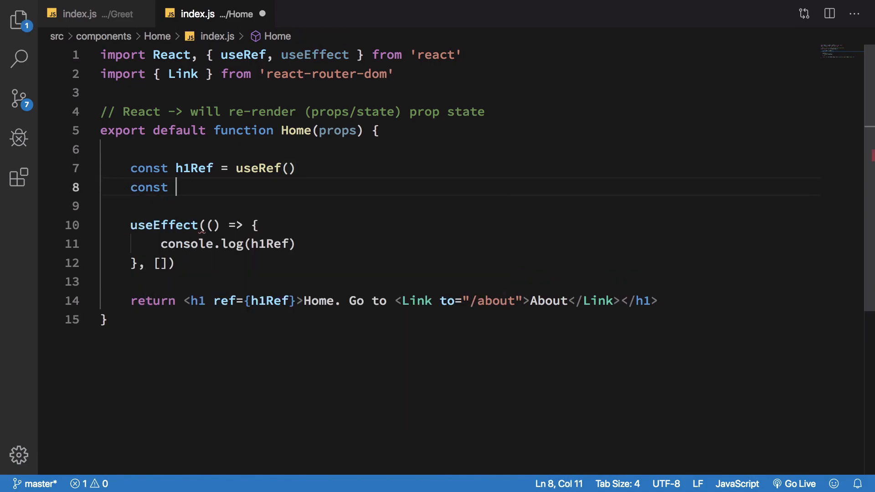
pyautogui.write('[cou')
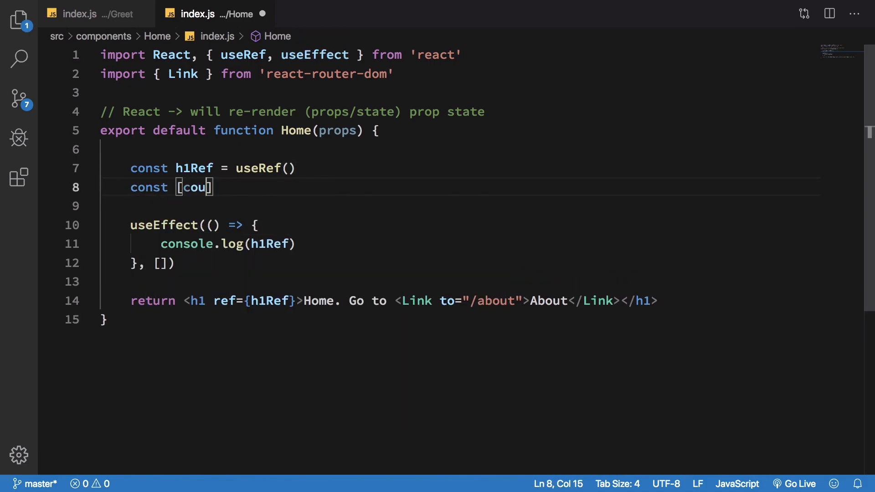
pyautogui.write('nter, setCounter')
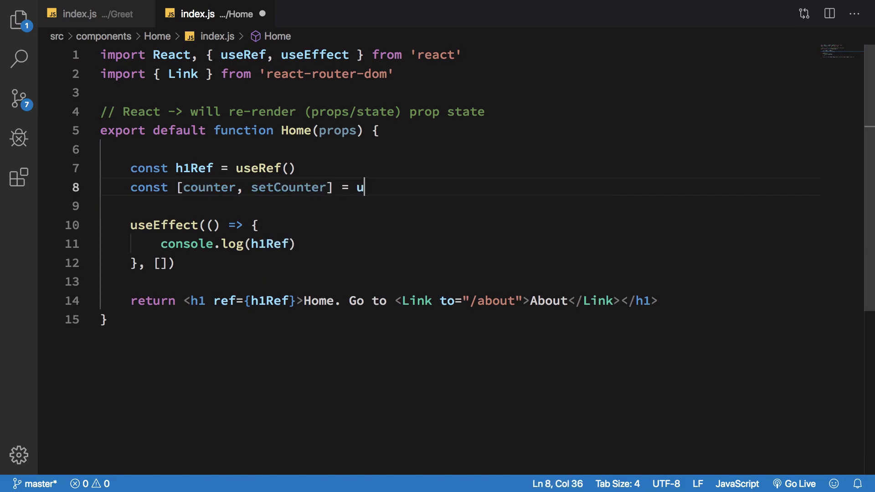
pyautogui.write('seS')
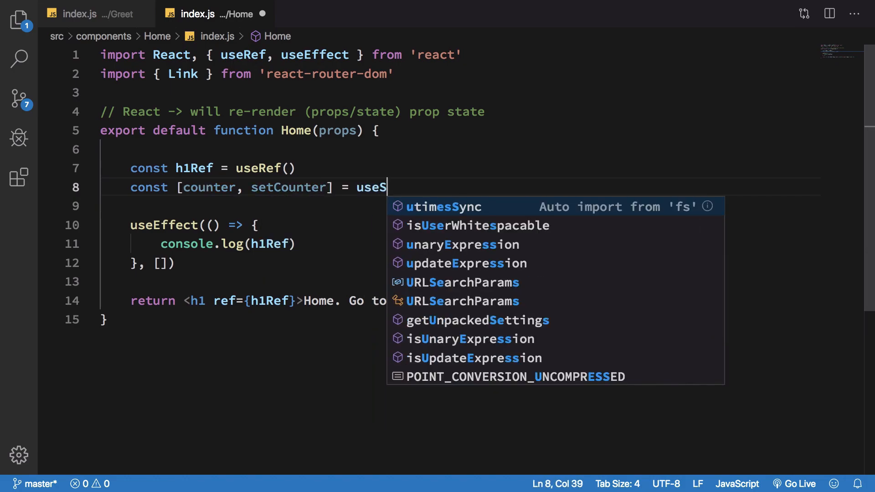
pyautogui.write('tate()')
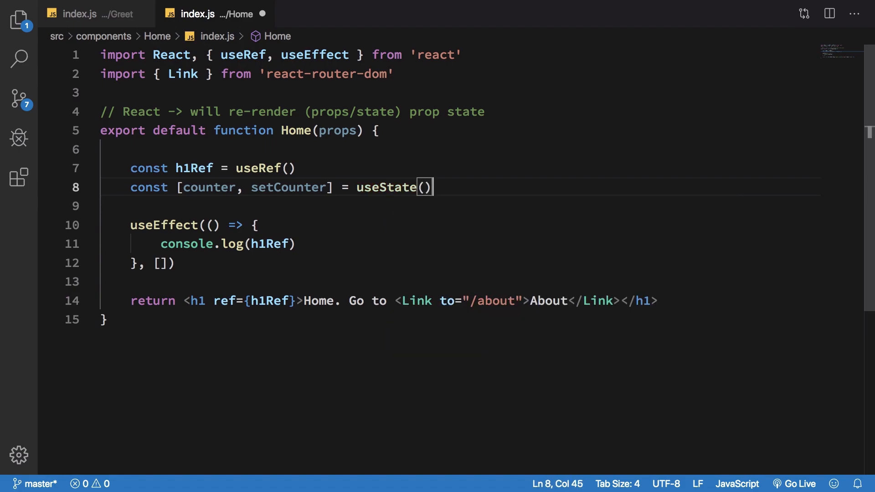
pyautogui.write('0')
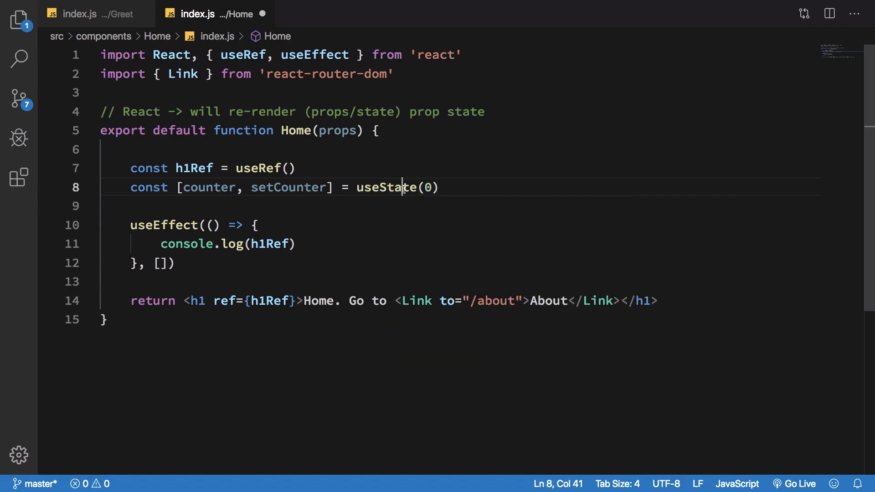
pyautogui.doubleClick(385, 187)
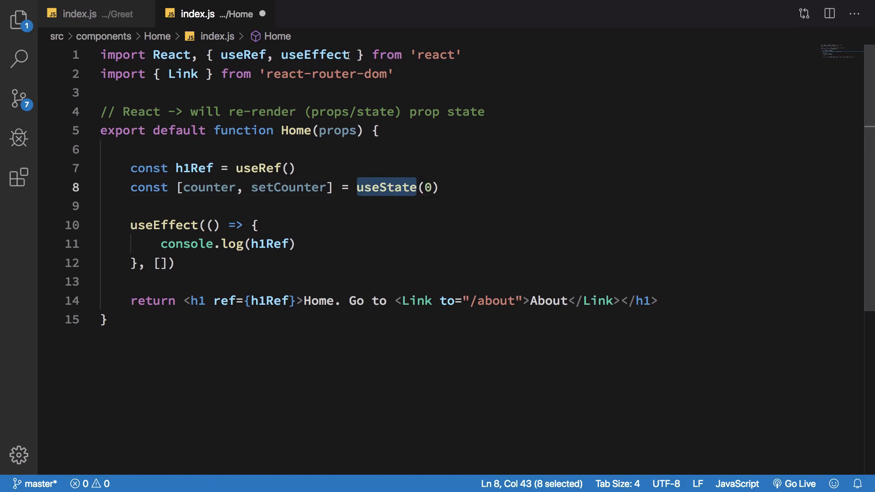
pyautogui.write(', useState')
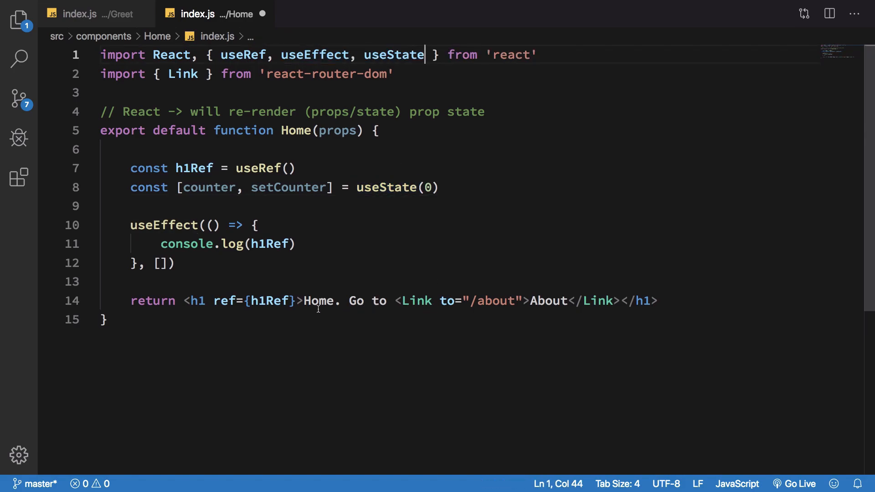
# Show {counter} in the h1 with onClick calling setCounter(counter => counter + 1)
pyautogui.write('{counter')
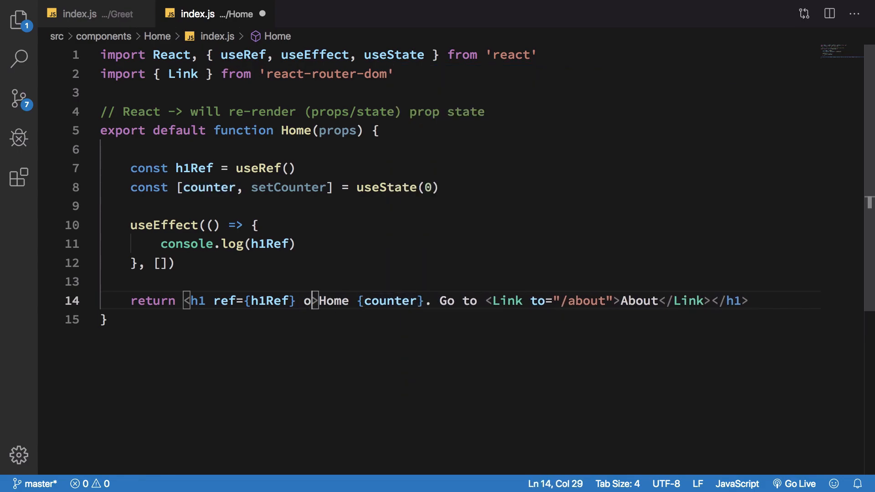
pyautogui.write('nClick={}')
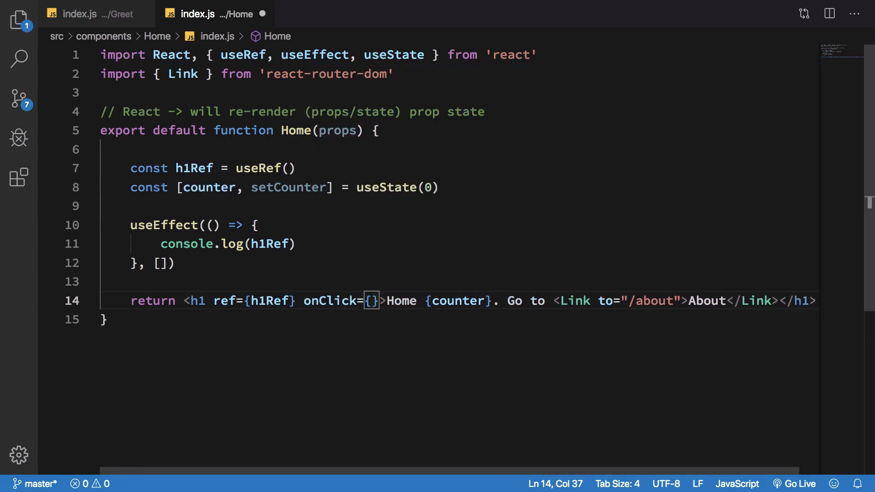
pyautogui.write('() => setCounter(')
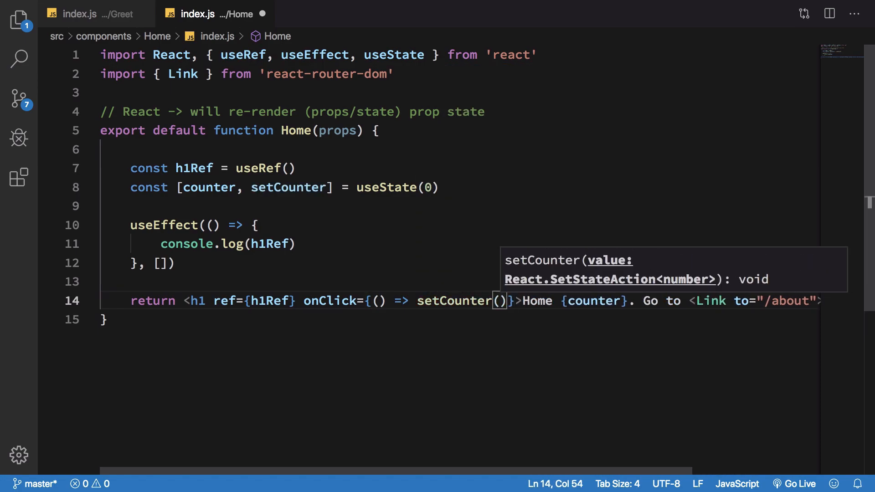
pyautogui.write('count')
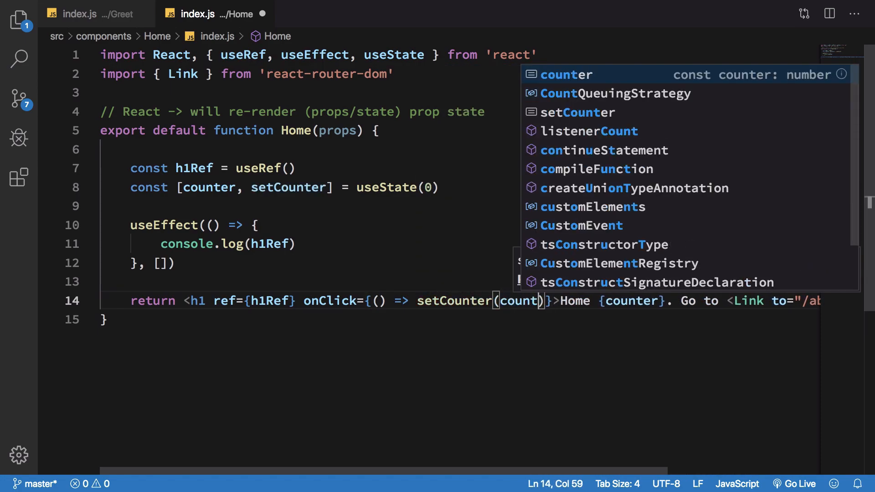
pyautogui.write('counter => counter +')
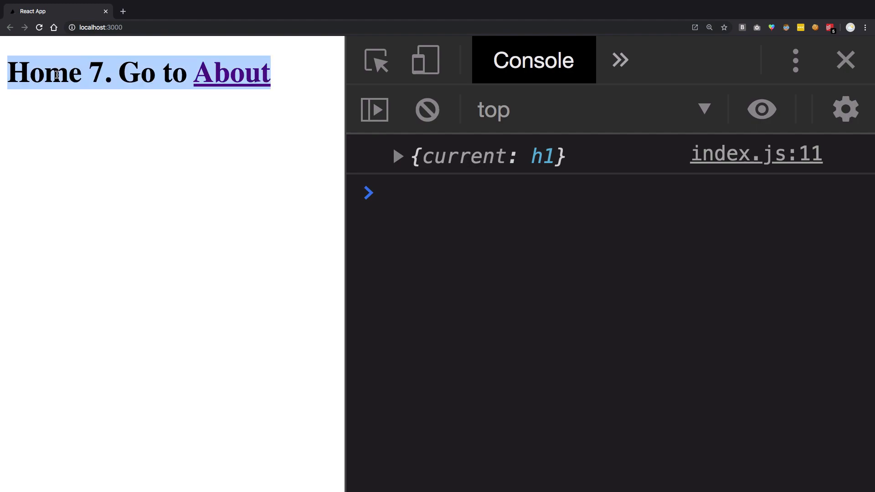
# Click the Home heading on localhost:3000 to increment the counter while the ref logs once
pyautogui.click(398, 156)
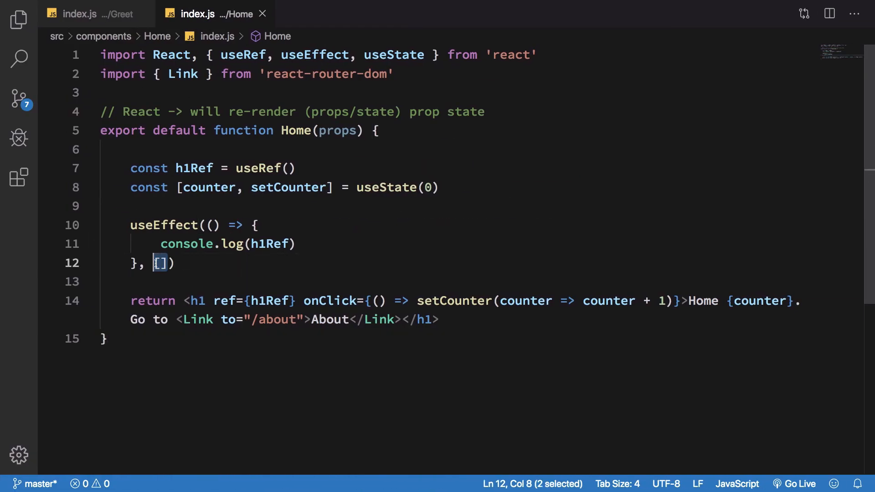
# Add console.log(h1Ref) in Home's body directly above the useEffect block
pyautogui.click(273, 187)
pyautogui.write('cp')
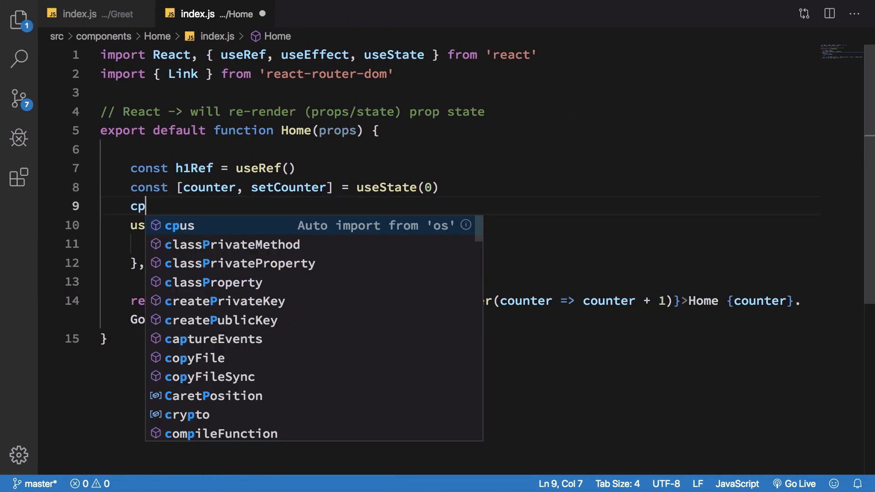
pyautogui.write('onsole.log')
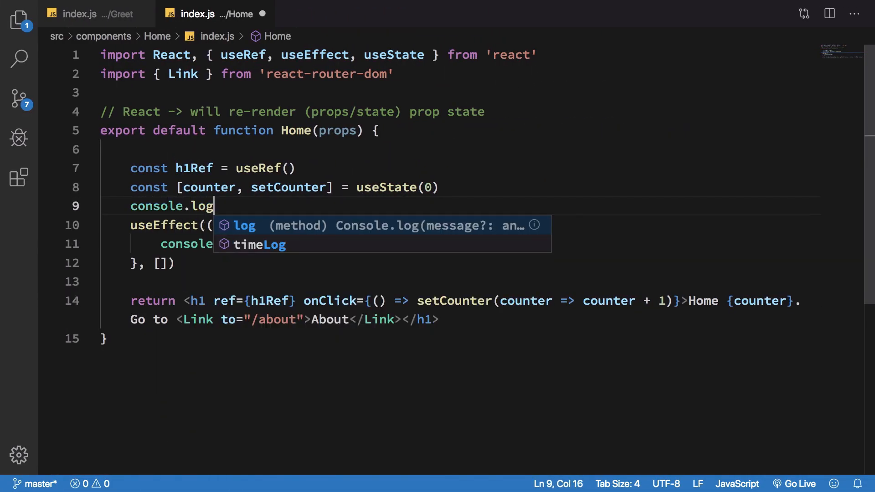
pyautogui.write('(h1Ref)')
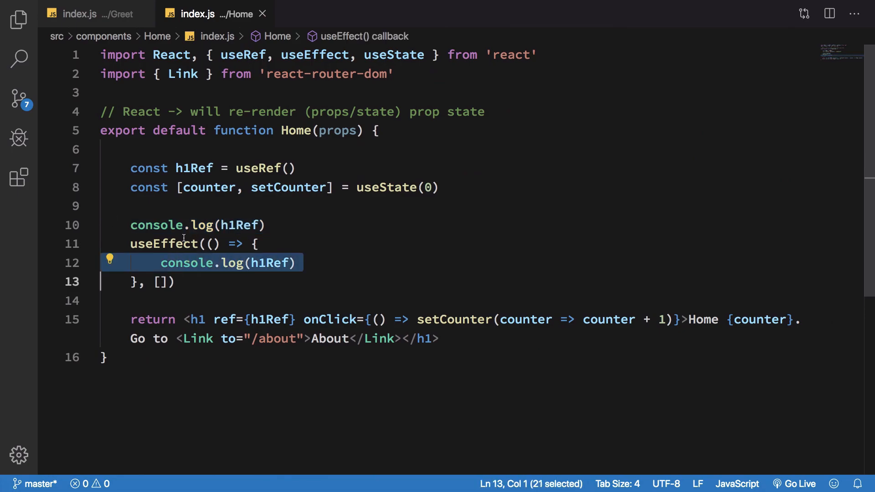
pyautogui.doubleClick(164, 244)
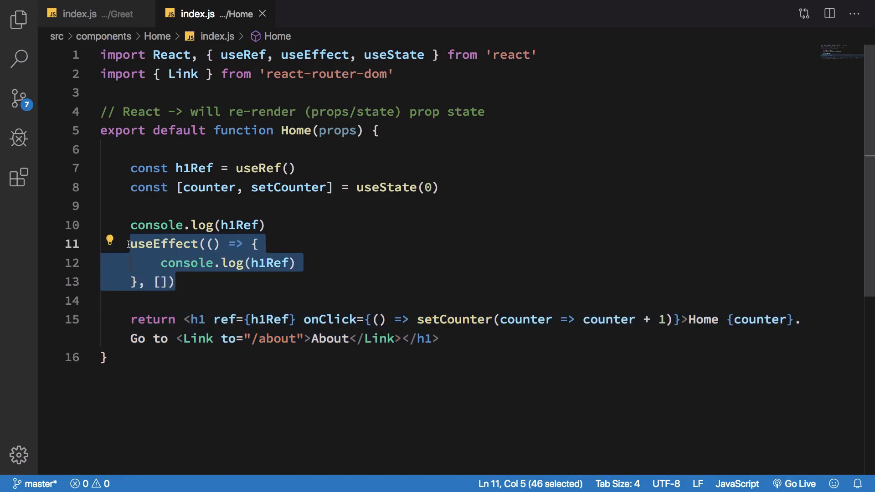
# Separate the render log with a blank line and label useEffect with '// componentDidMount'
pyautogui.press('Enter')
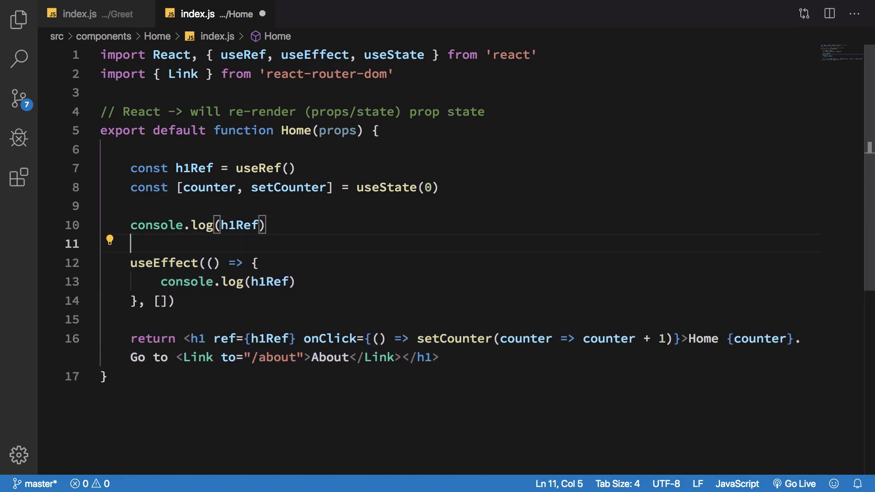
pyautogui.write('// compo')
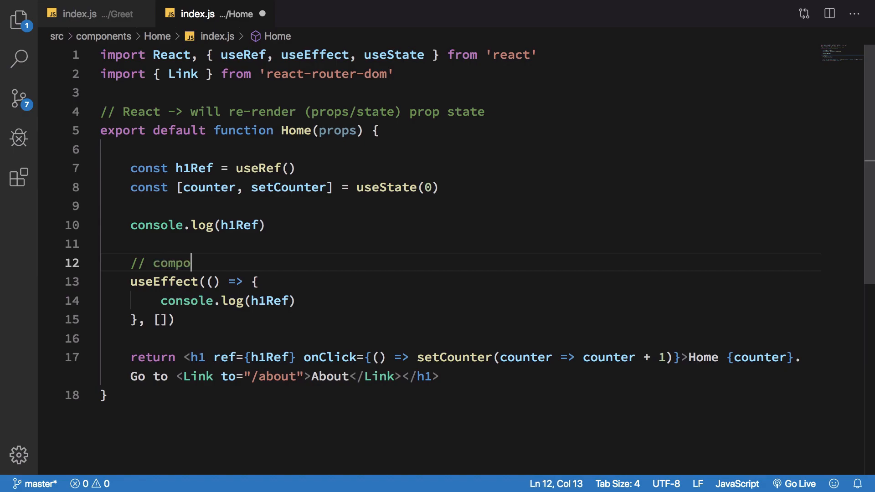
pyautogui.write('nentDidMount')
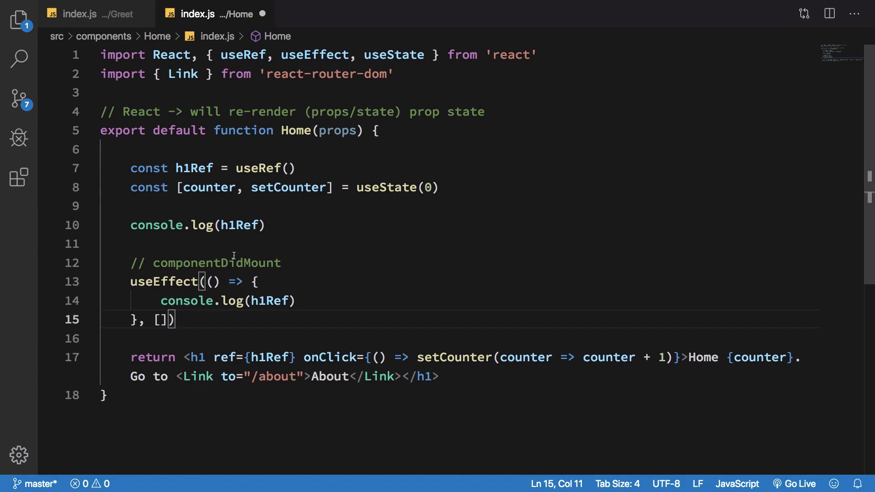
pyautogui.moveTo(201, 281); pyautogui.dragTo(139, 319)
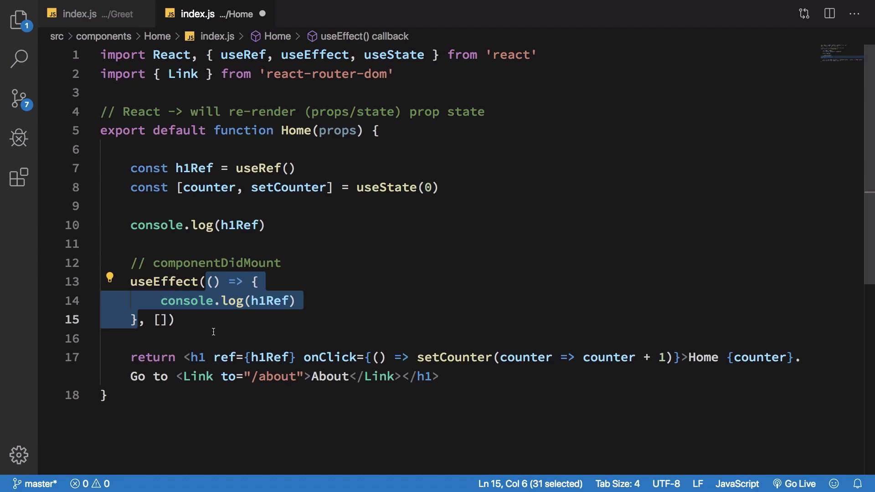
pyautogui.click(213, 338)
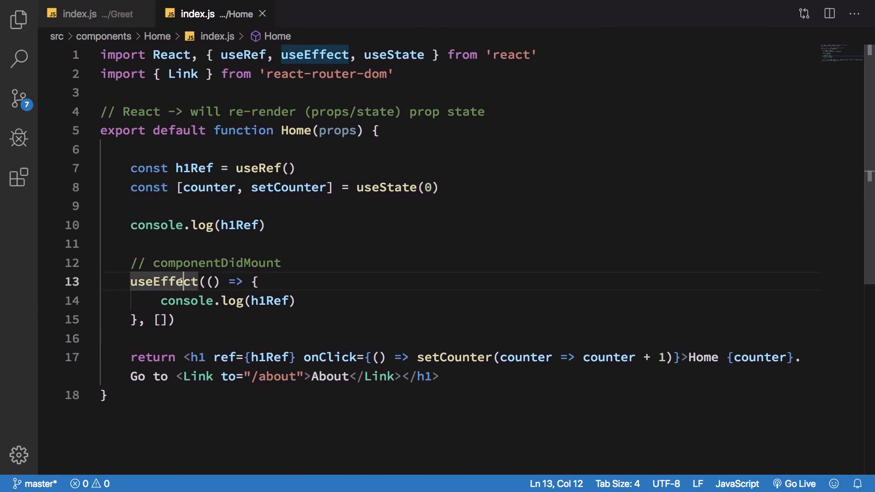
pyautogui.moveTo(130, 263); pyautogui.dragTo(177, 320)
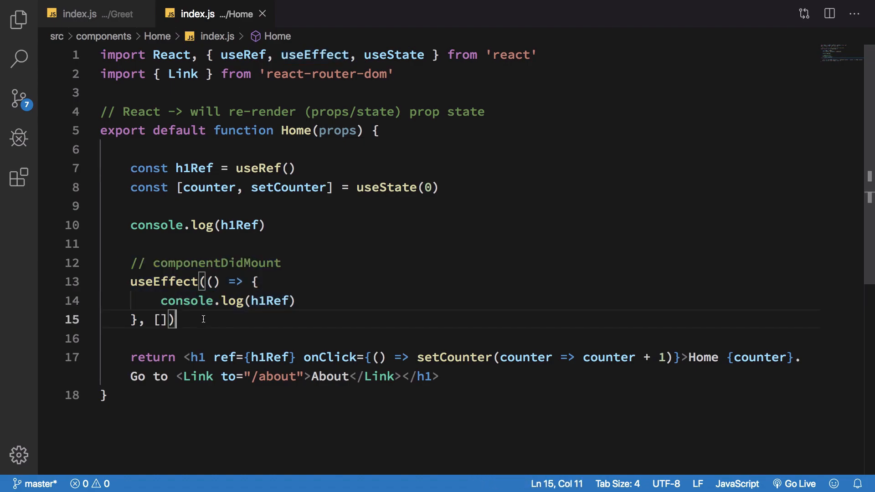
pyautogui.write('cpi')
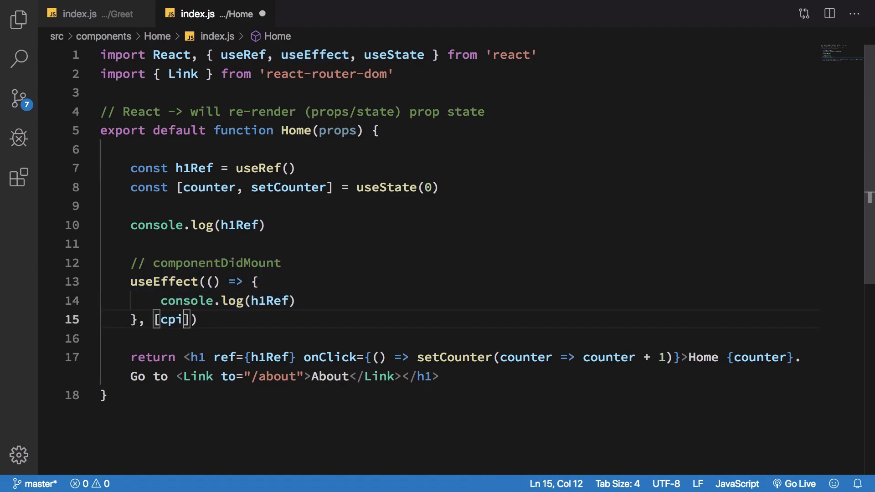
pyautogui.press('BackSpace')
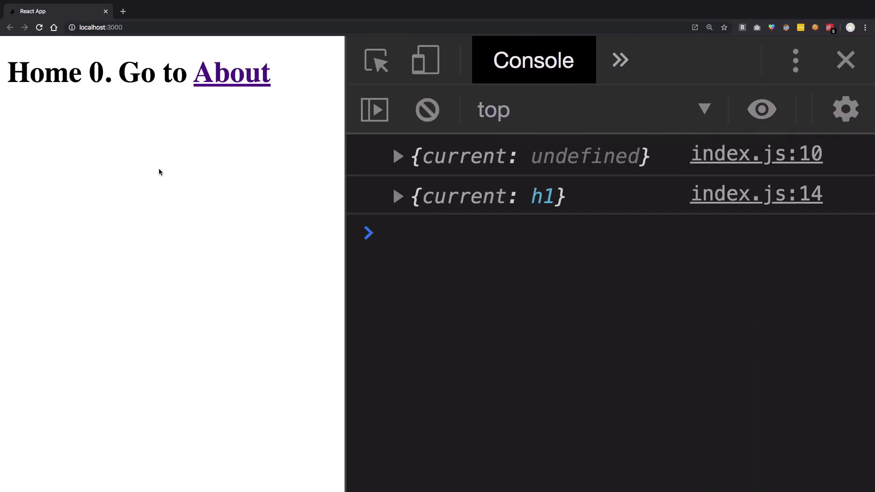
# View the Chrome console logging h1Ref undefined at index.js:10 and the h1 at index.js:14
pyautogui.click(72, 73)
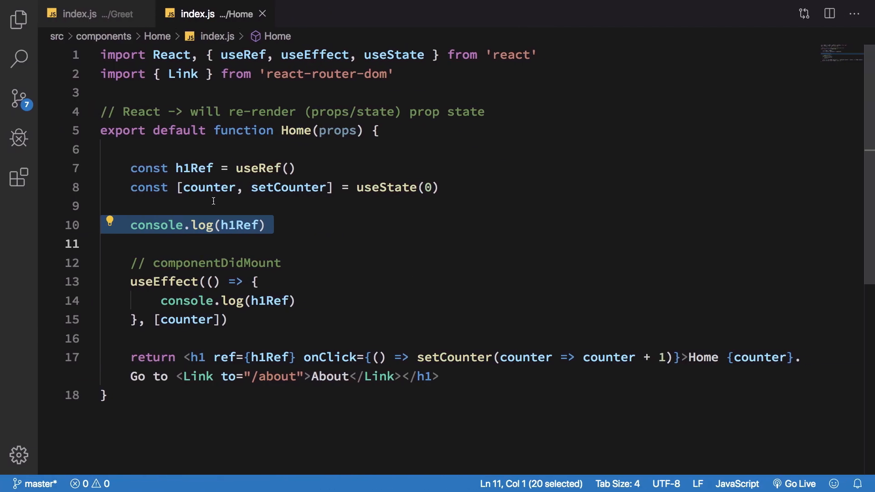
# Delete the render-time console.log(h1Ref) line, leaving only the effect's log, and select the return's h1
pyautogui.press('Delete')
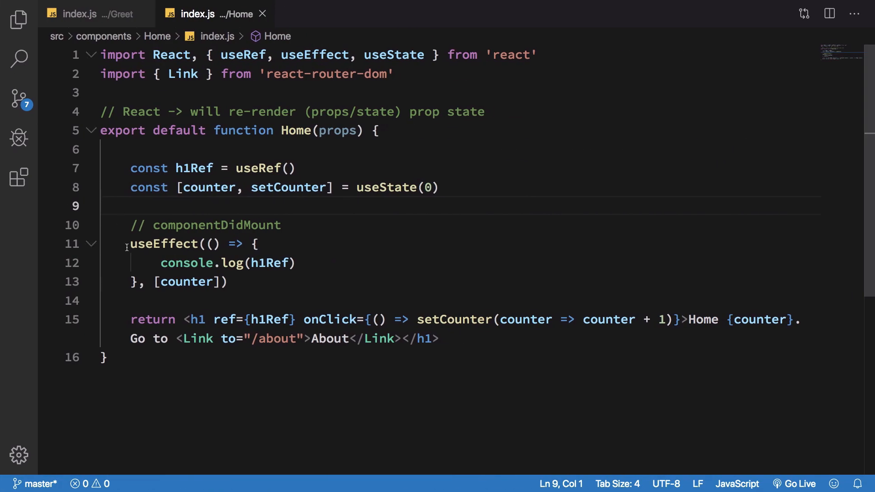
pyautogui.click(222, 281)
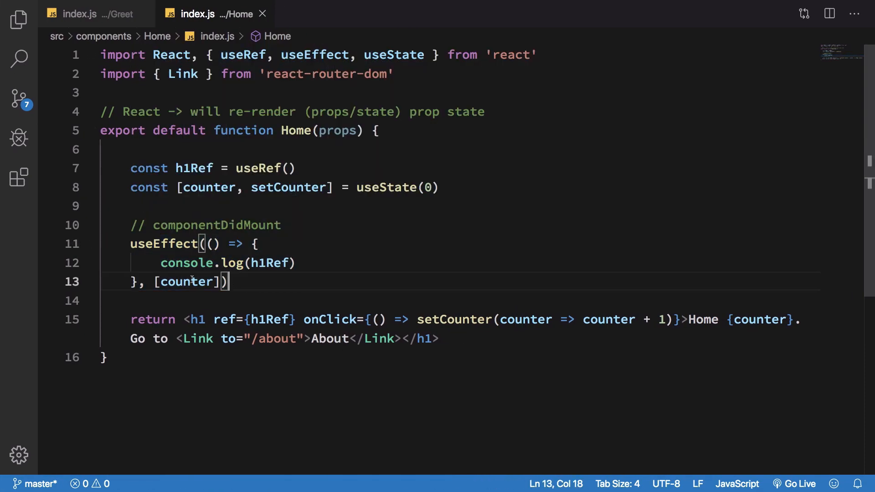
pyautogui.doubleClick(187, 281)
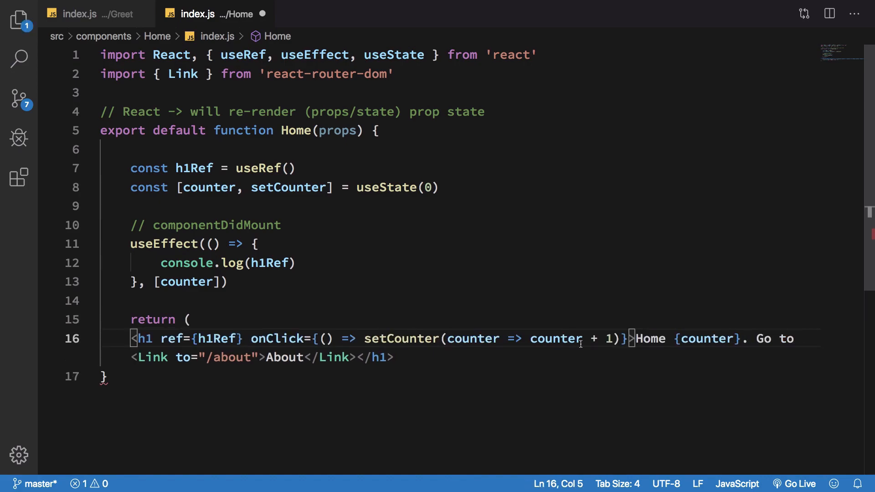
# Split the returned h1 so ref, onClick, the heading text and </h1> sit on separate lines, discarding a stray '{cou'
pyautogui.press('Enter')
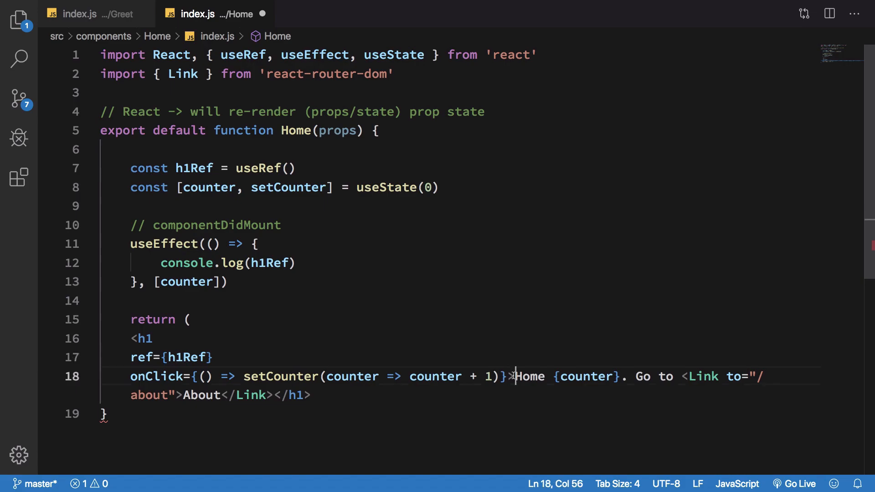
pyautogui.press('Enter')
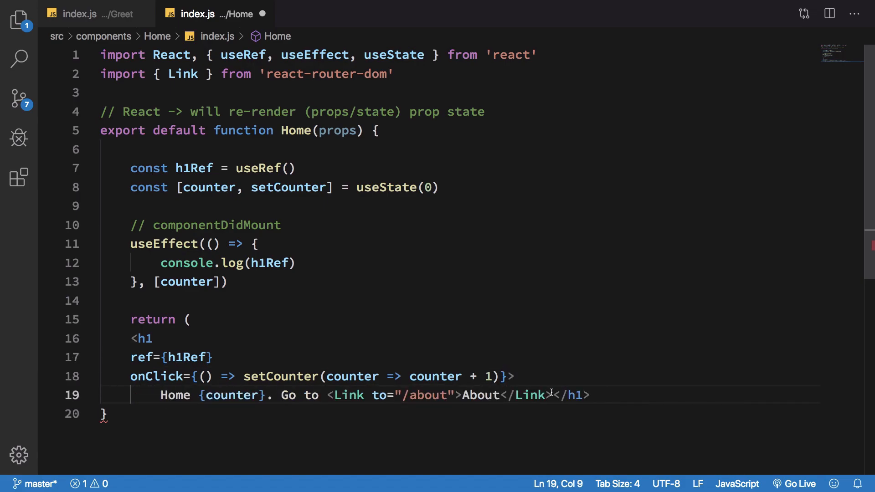
pyautogui.press('Enter')
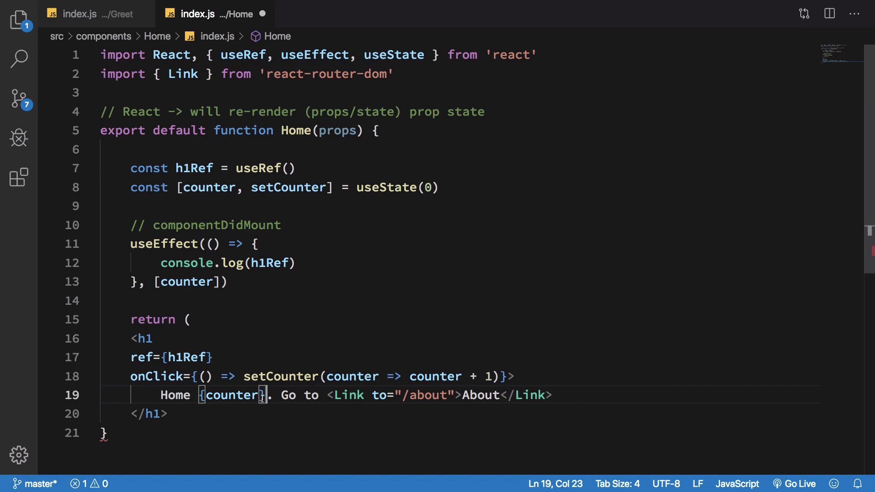
pyautogui.write('{cou')
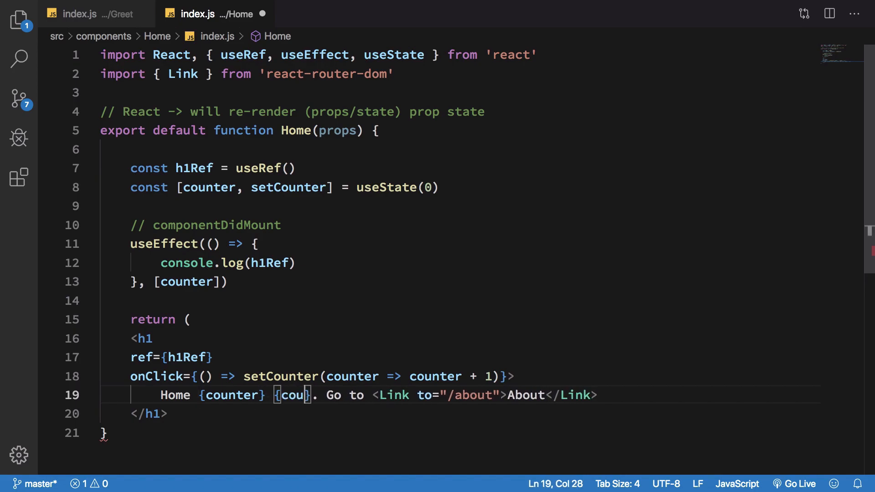
pyautogui.press('Backspace')
pyautogui.write('<div>')
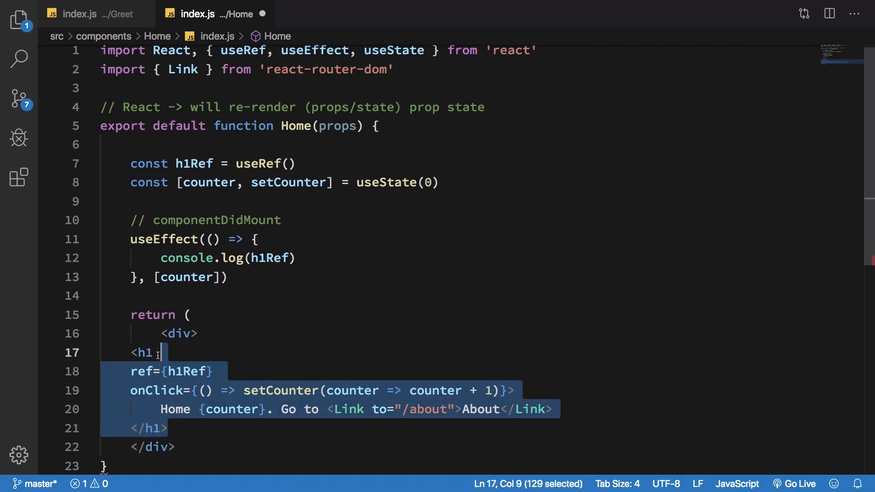
# Add a second h1 that renders {counter2} below the first heading
pyautogui.write('{counter}</')
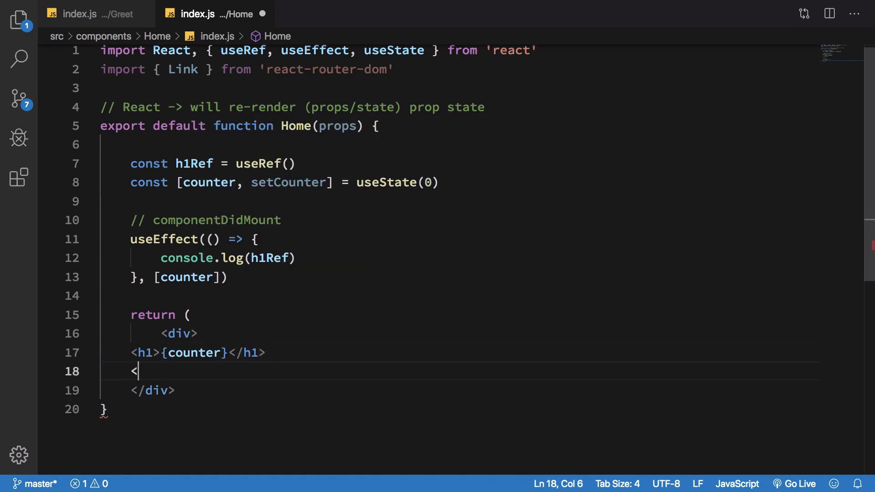
pyautogui.write('h1>{cou</h1>')
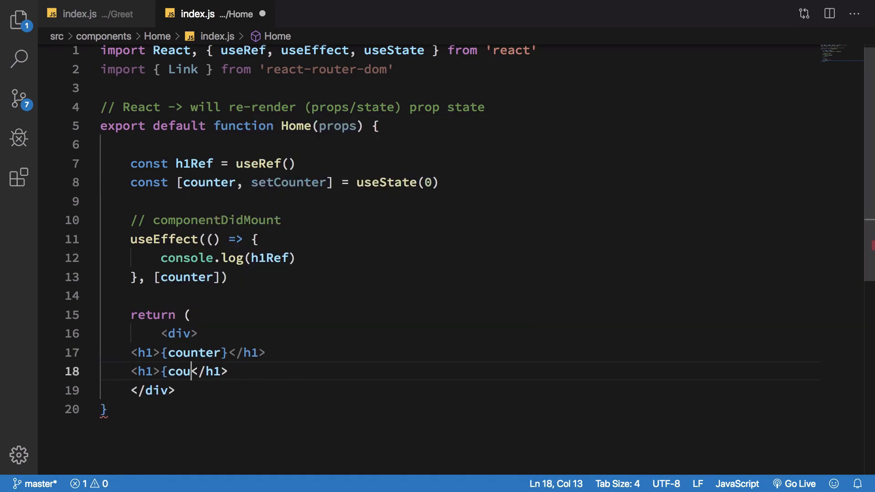
pyautogui.write('nter2}')
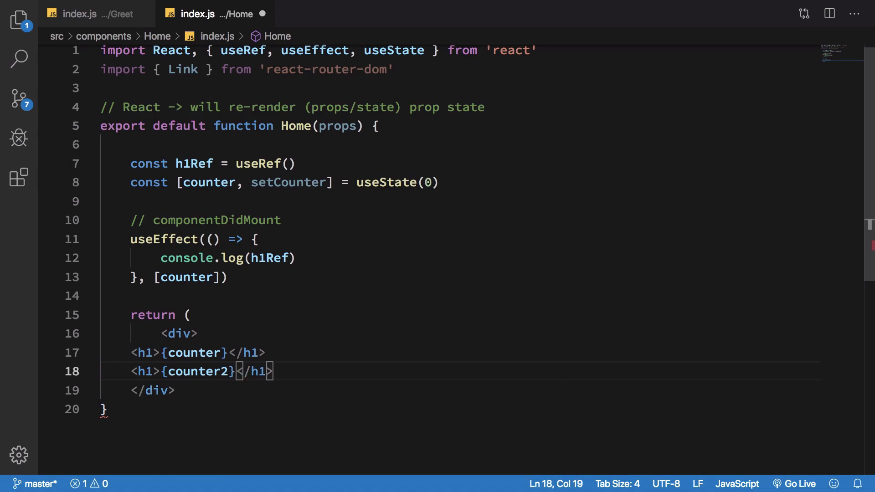
# Add Counter 1 and Counter 2 buttons whose onClick handlers call setCounter and setCounter2
pyautogui.write('<button')
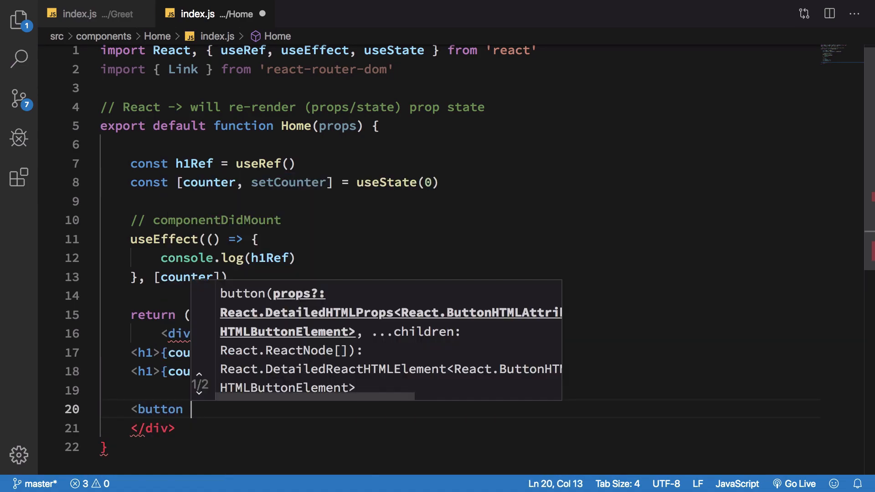
pyautogui.write('onClick={')
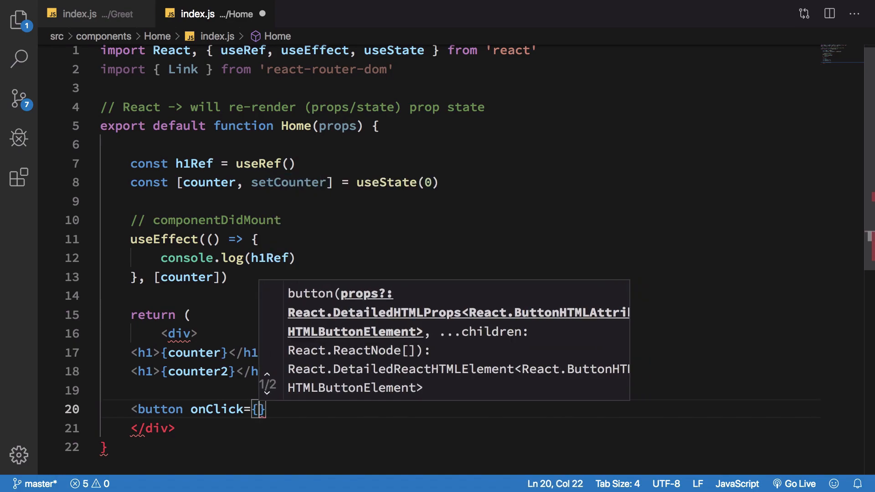
pyautogui.write('() => sec')
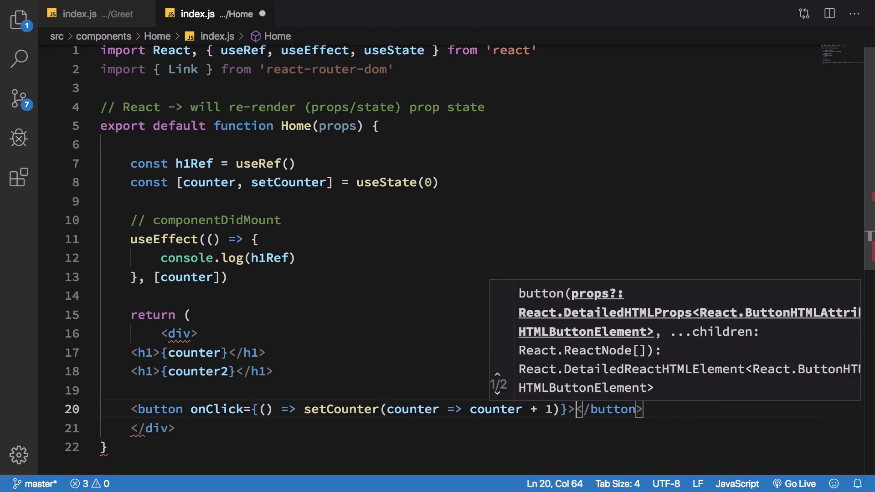
pyautogui.write('Counter 1')
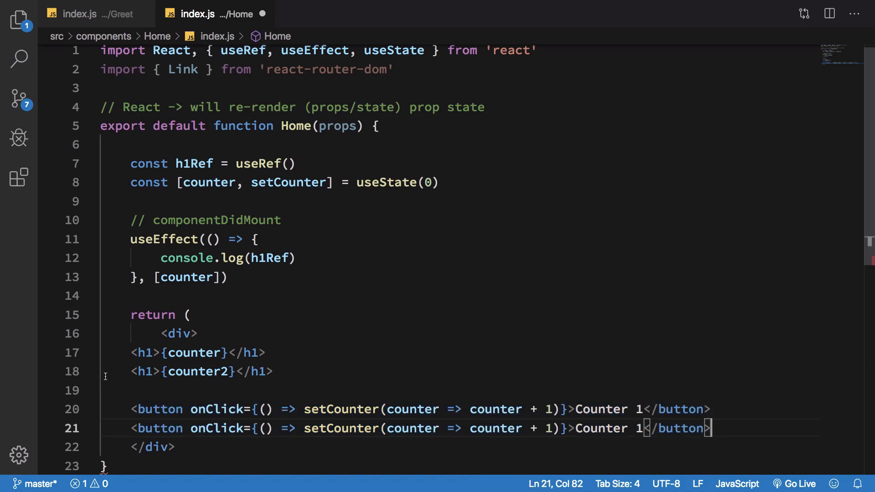
pyautogui.write('2')
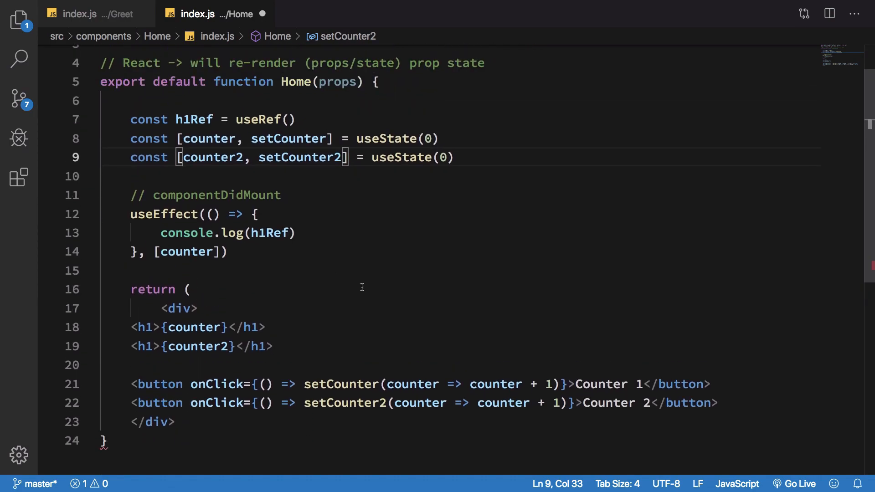
# Attach ref={h1Ref} to the wrapping div, reusing the h1Ref name from its declaration
pyautogui.click(229, 251)
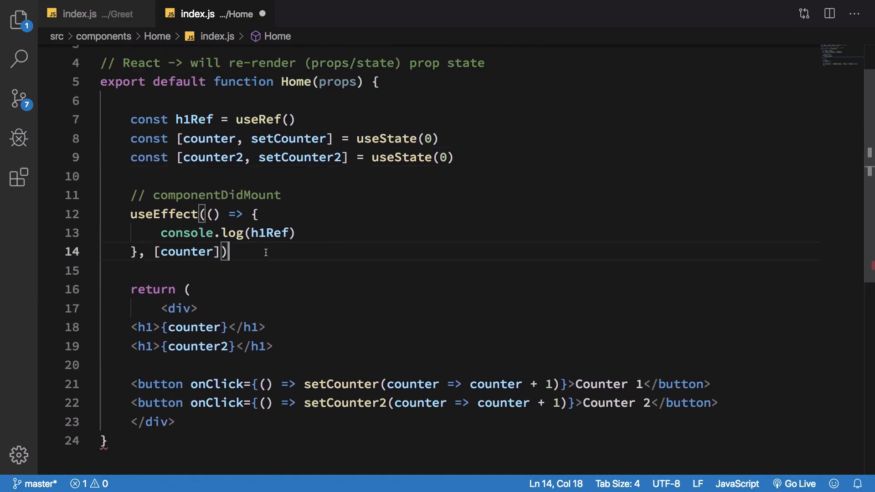
pyautogui.doubleClick(194, 119)
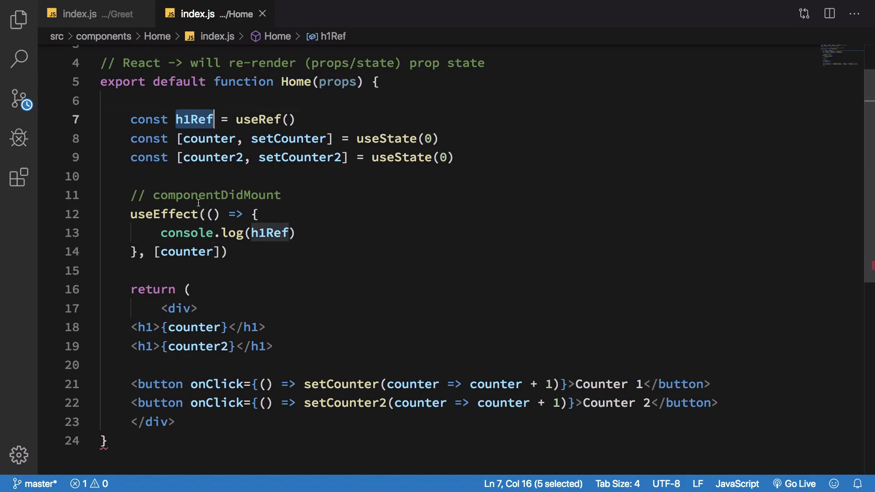
pyautogui.write('ref={h1Ref}')
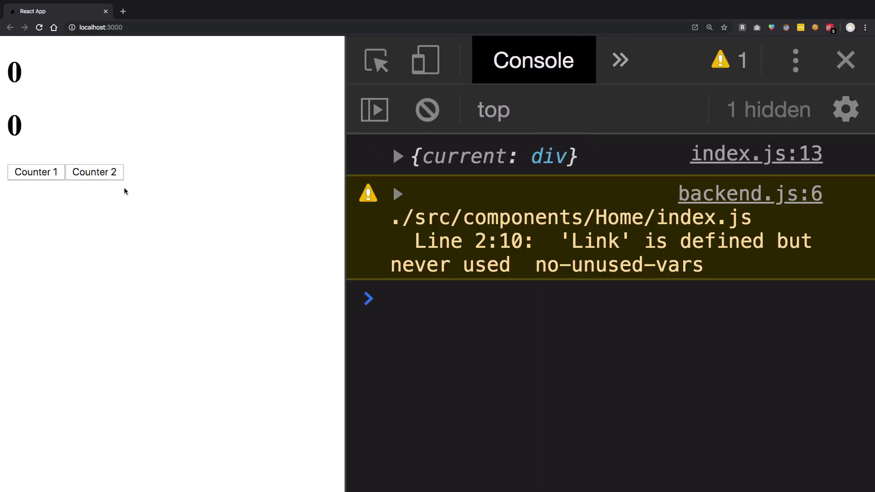
# Increment Counter 1 and Counter 2 repeatedly, watching that only Counter 1 re-logs the div ref in the console
pyautogui.click(35, 172)
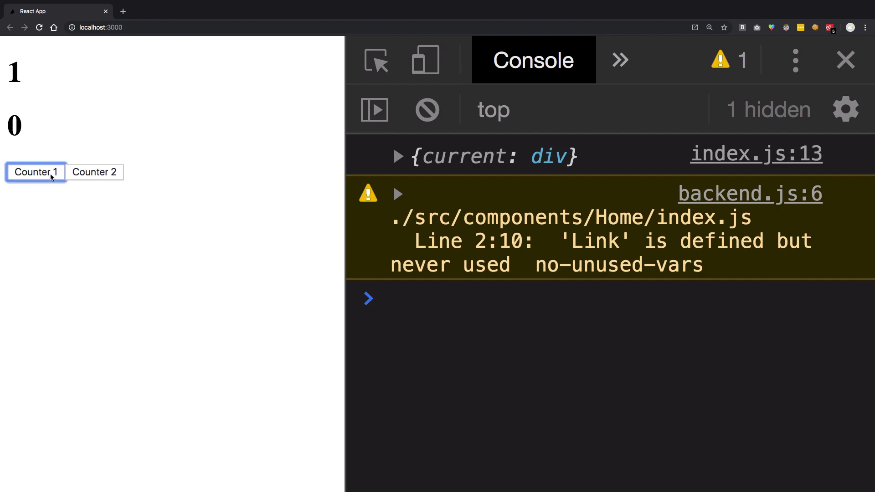
pyautogui.click(35, 172)
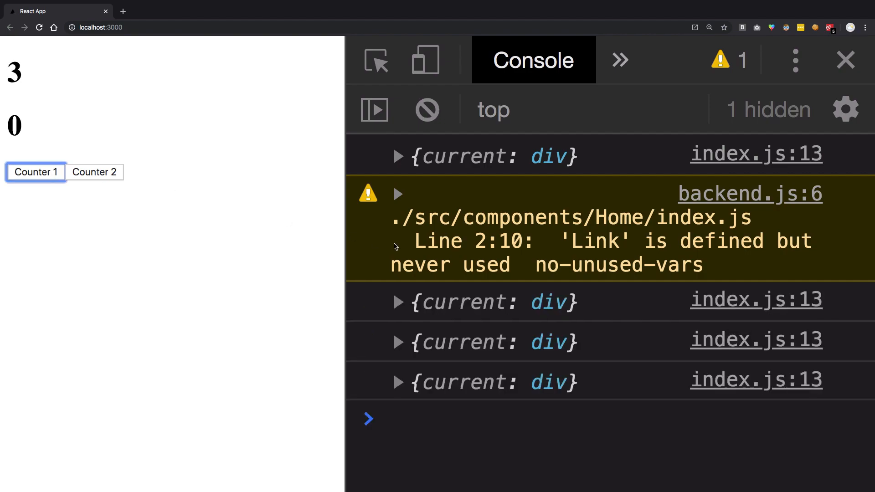
pyautogui.moveTo(410, 395)
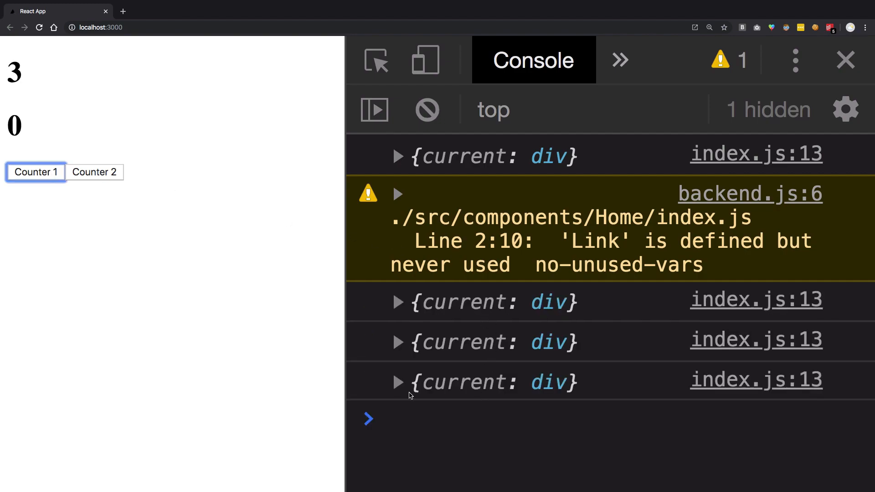
pyautogui.click(94, 172)
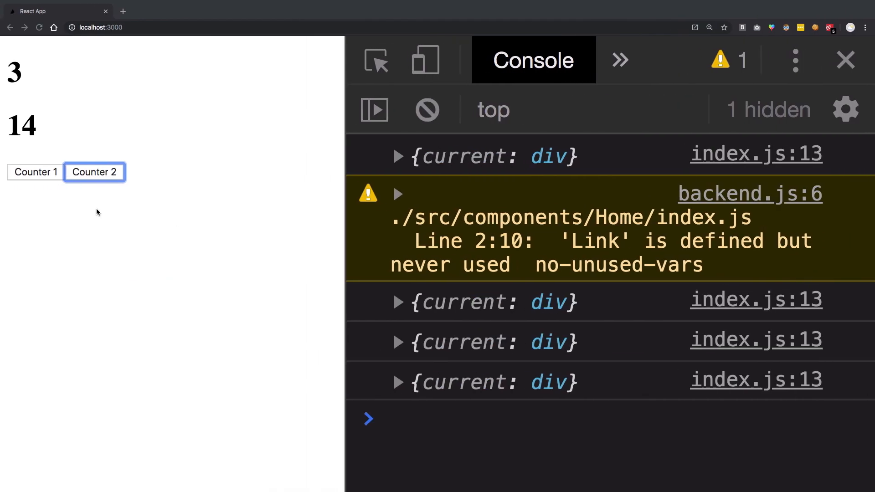
pyautogui.click(94, 171)
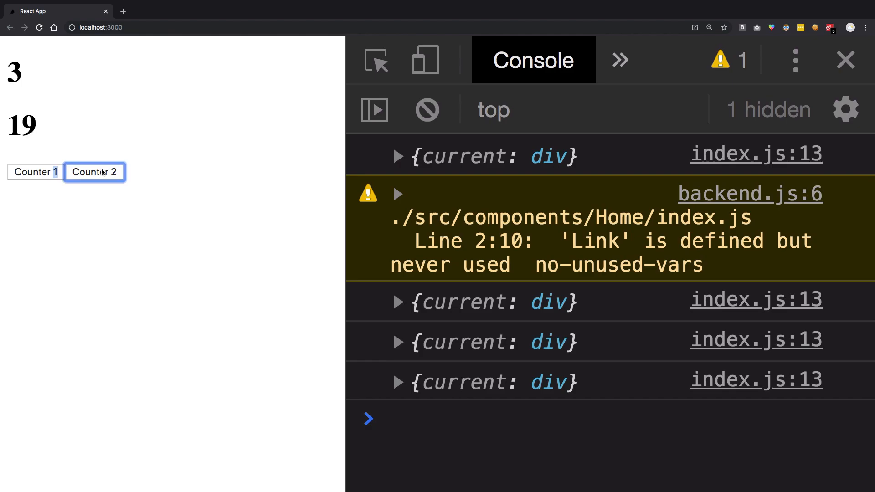
pyautogui.click(94, 172)
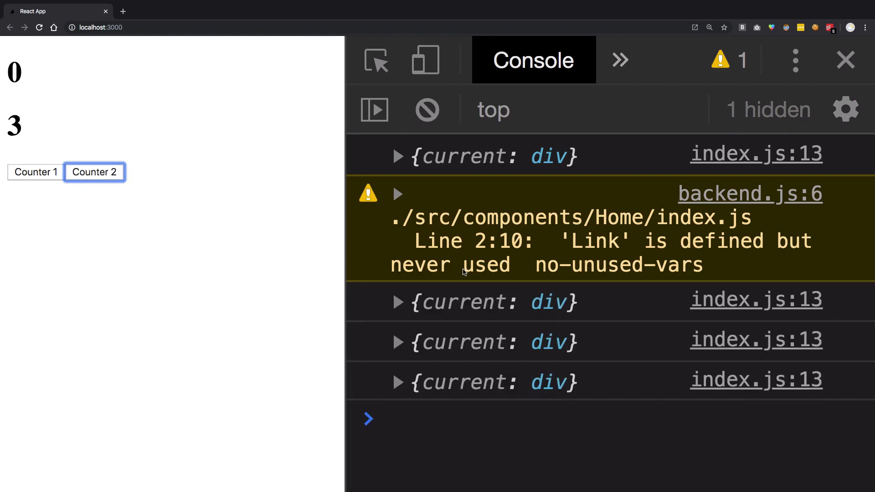
pyautogui.click(35, 172)
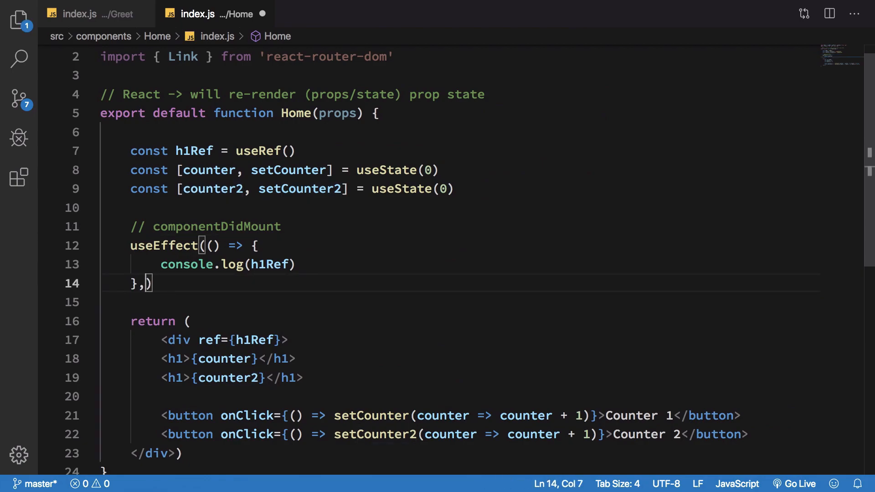
# Remove useEffect's [counter] dependency array, save, and confirm both buttons now re-log the ref
pyautogui.press('Backspace')
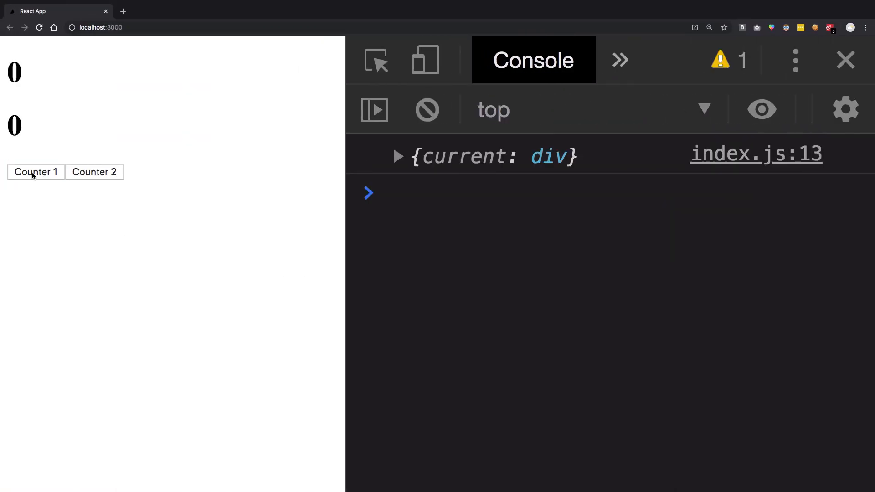
pyautogui.click(35, 172)
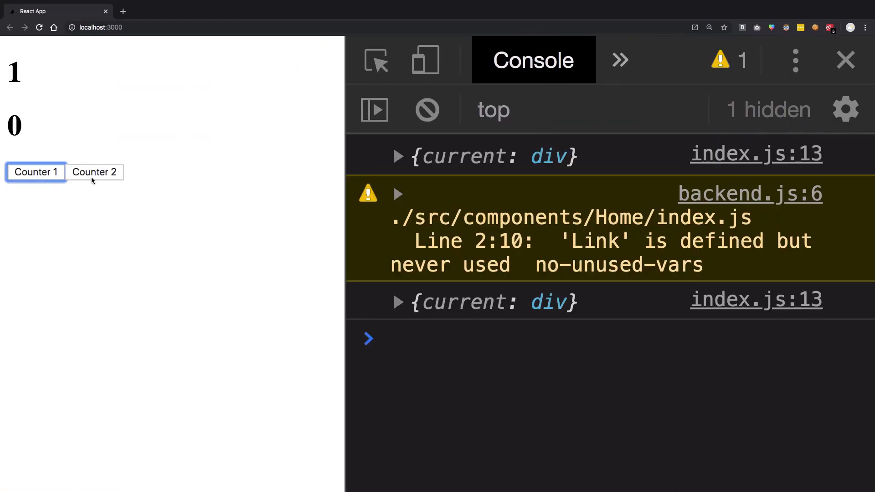
pyautogui.click(94, 172)
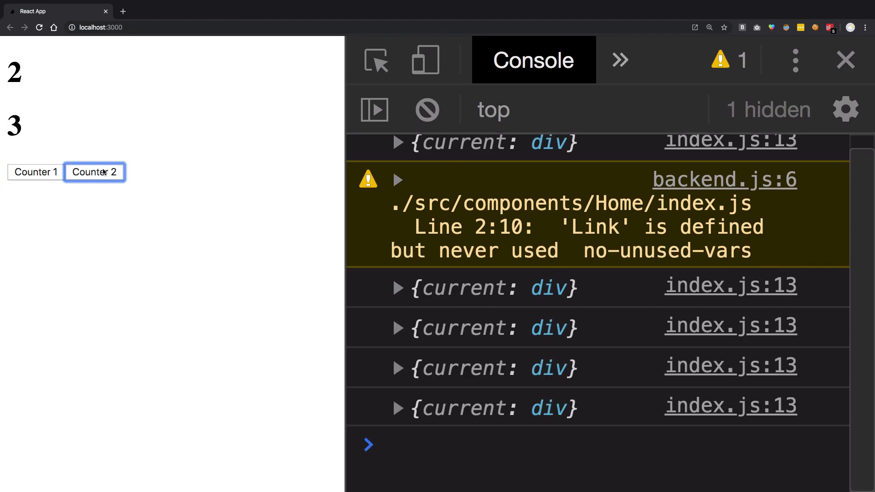
pyautogui.click(35, 172)
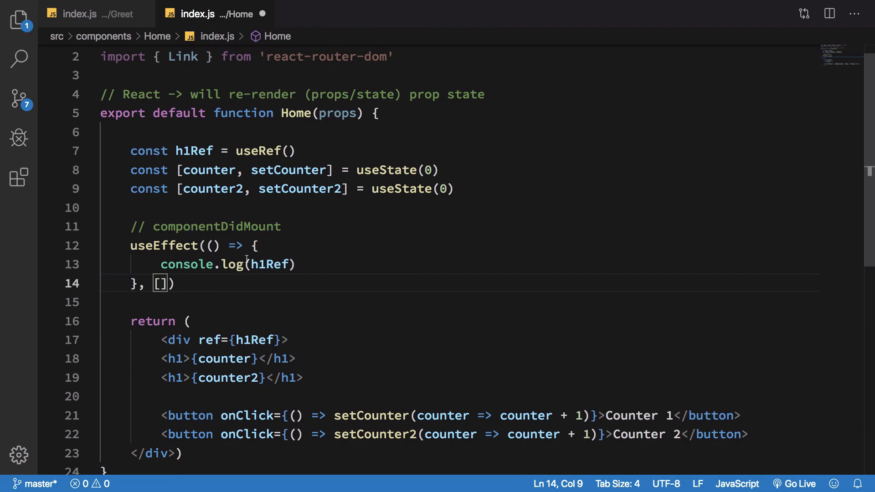
# Set the dependency array to [counter, counter2], save, and confirm each button click logs the div ref again
pyautogui.write('counter, co')
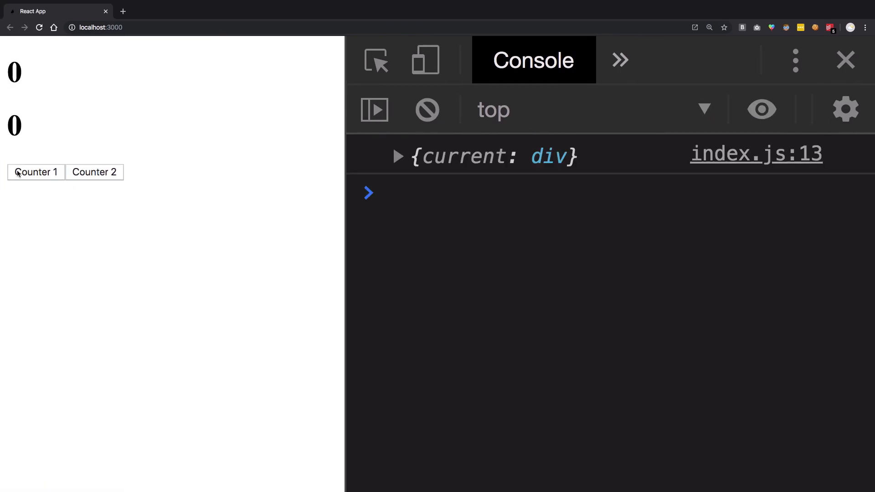
pyautogui.click(36, 172)
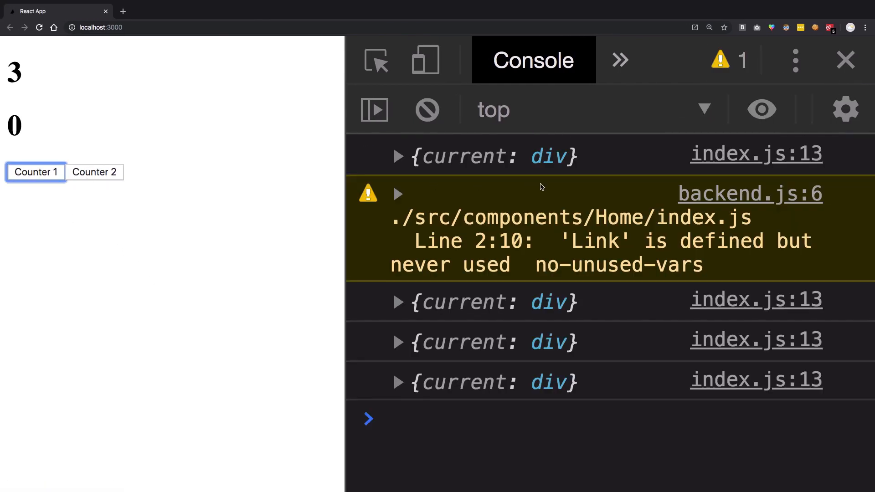
pyautogui.moveTo(151, 227)
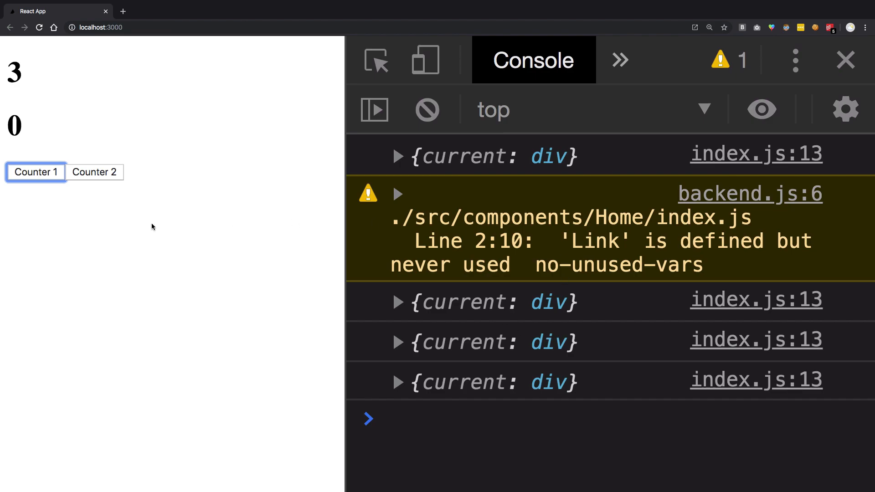
pyautogui.click(94, 172)
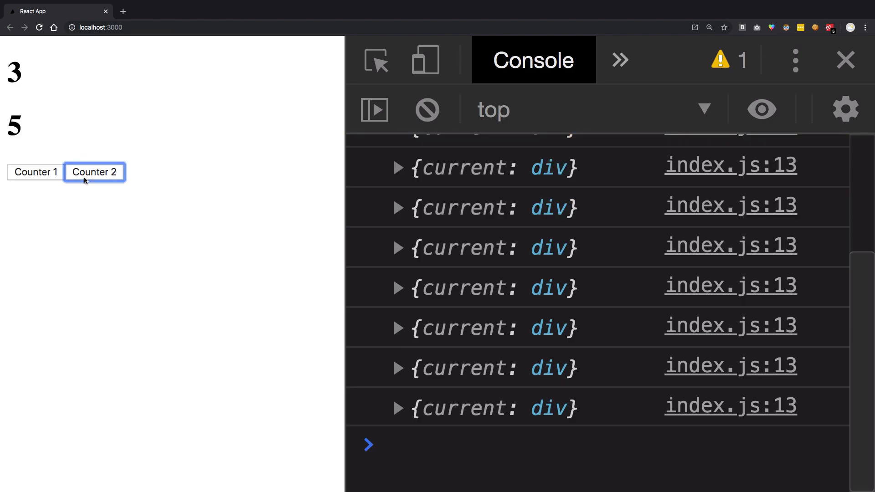
pyautogui.click(35, 172)
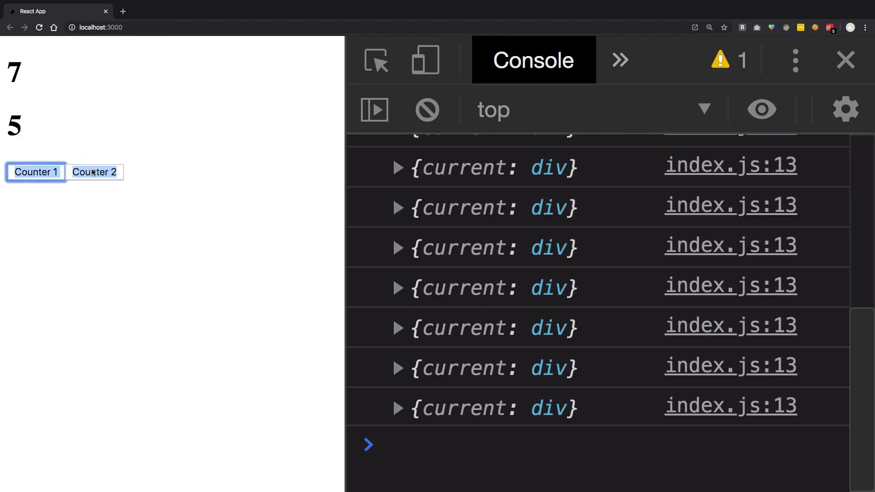